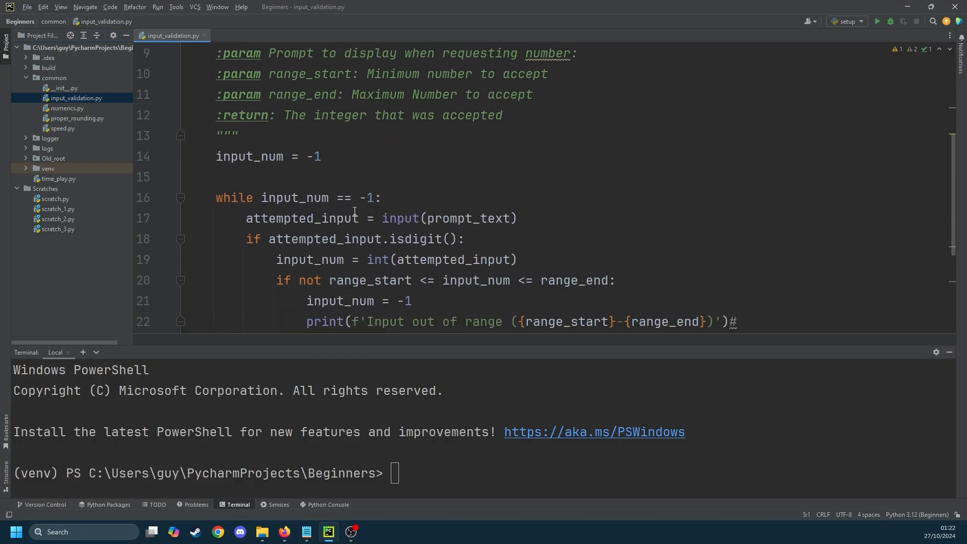
- Open numerics.py from the common package and bring up options for the common folder
{"action": "left_click", "coordinate": [66, 108]}
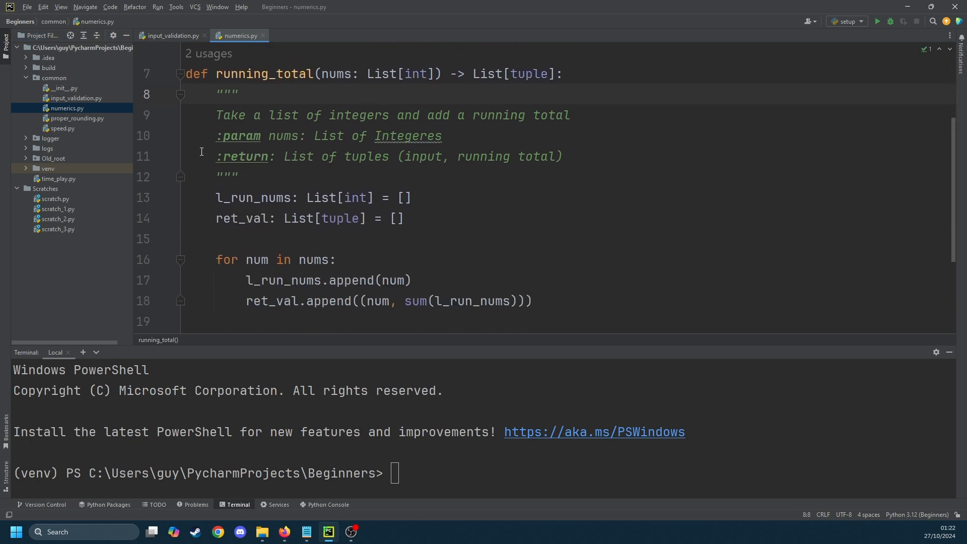
{"action": "mouse_move", "coordinate": [440, 171]}
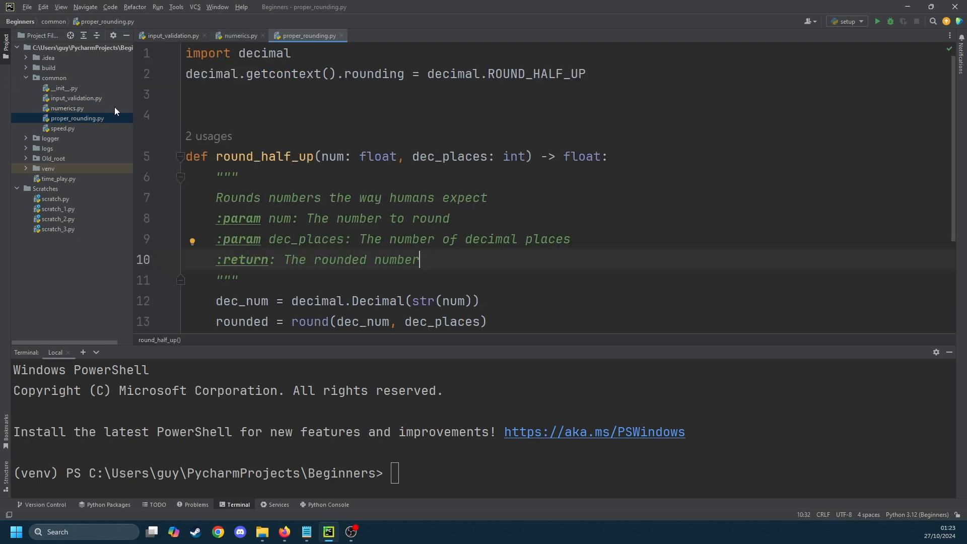
{"action": "mouse_move", "coordinate": [314, 163]}
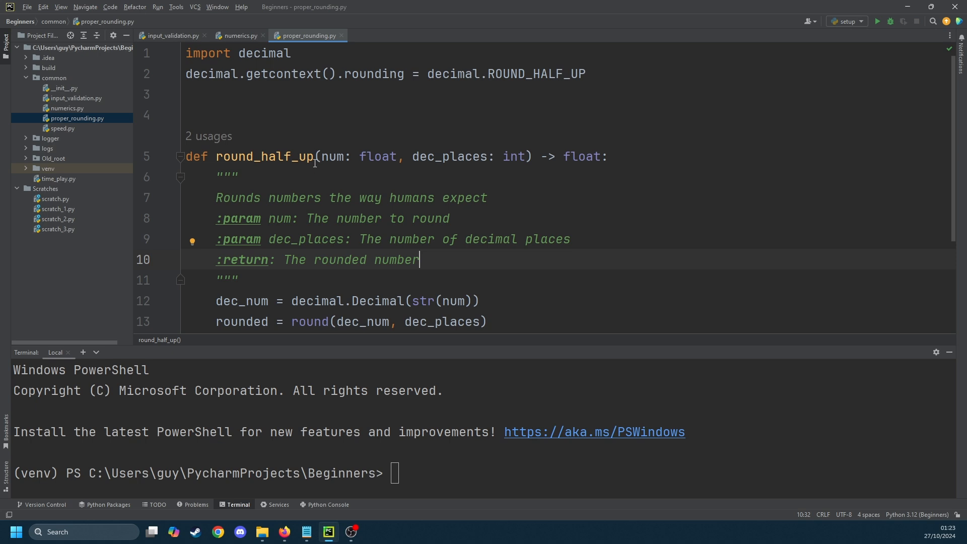
{"action": "right_click", "coordinate": [54, 77]}
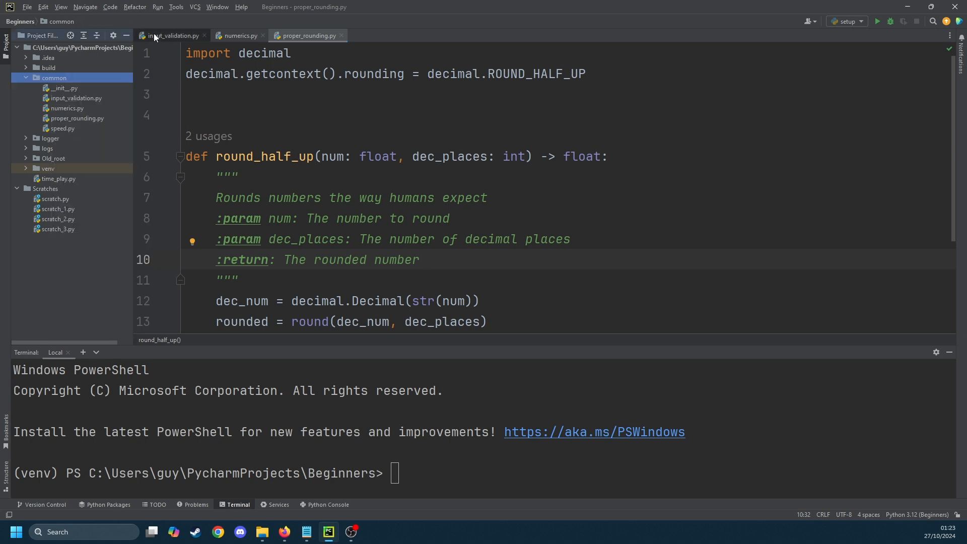
{"action": "left_click", "coordinate": [176, 7]}
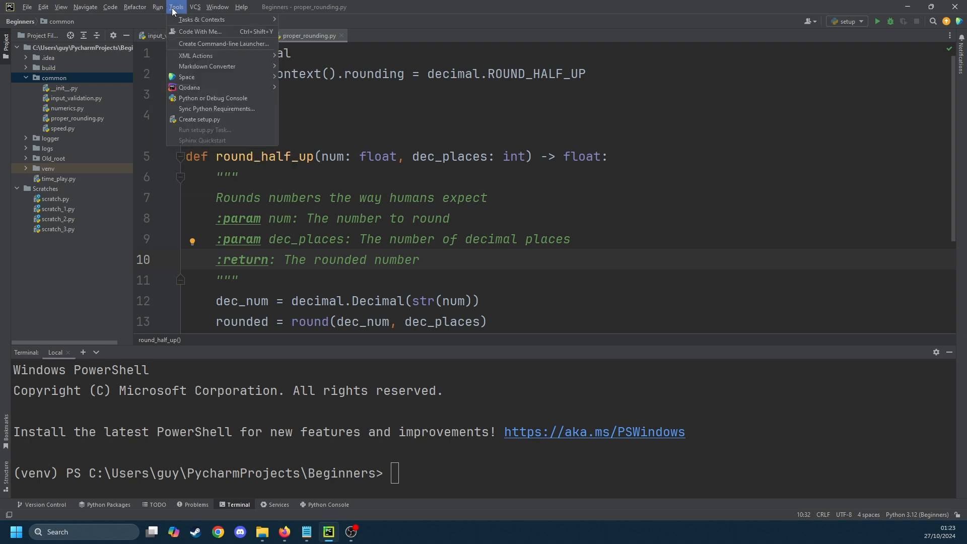
{"action": "mouse_move", "coordinate": [198, 119]}
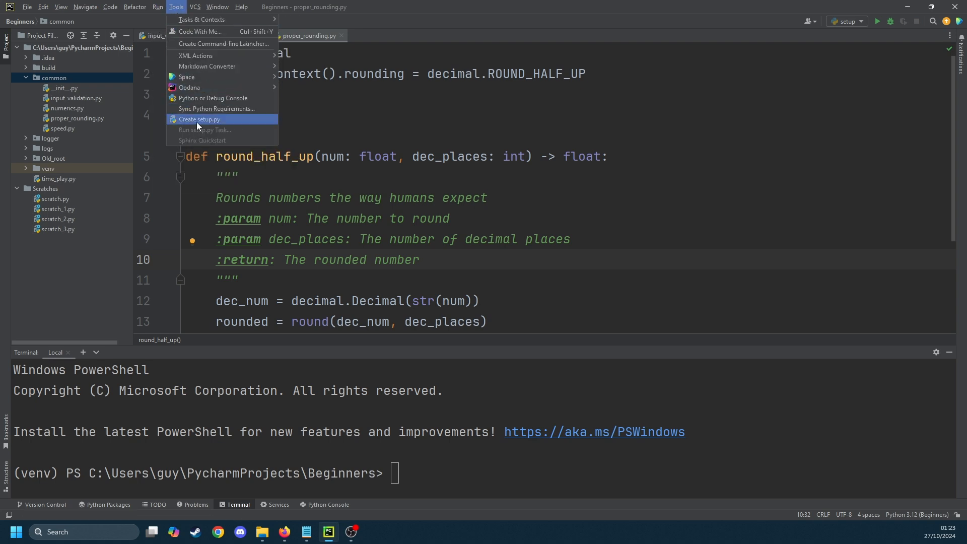
- Fill the setup script form: package common_cg, version 0.1, license MIT, description 'Common functions'
{"action": "left_click", "coordinate": [199, 119]}
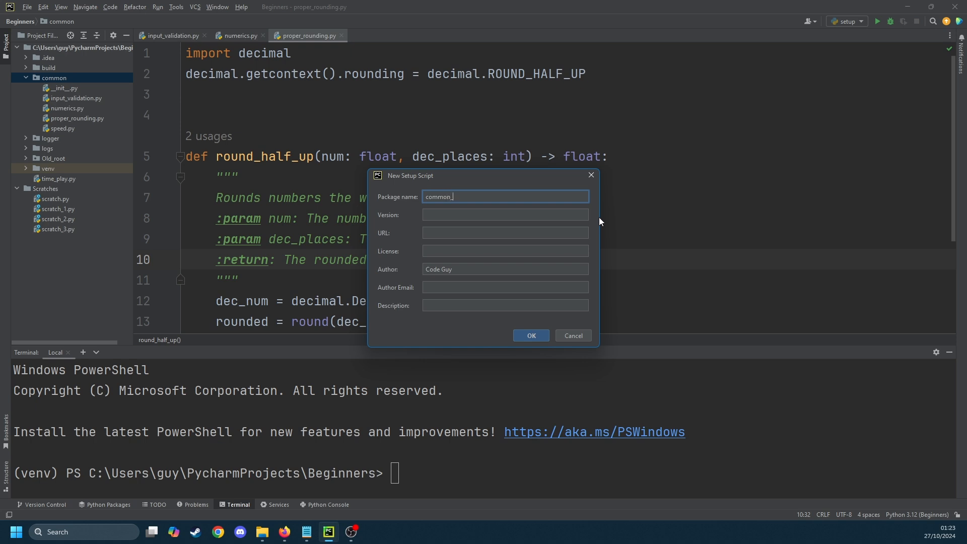
{"action": "type", "text": "cfg"}
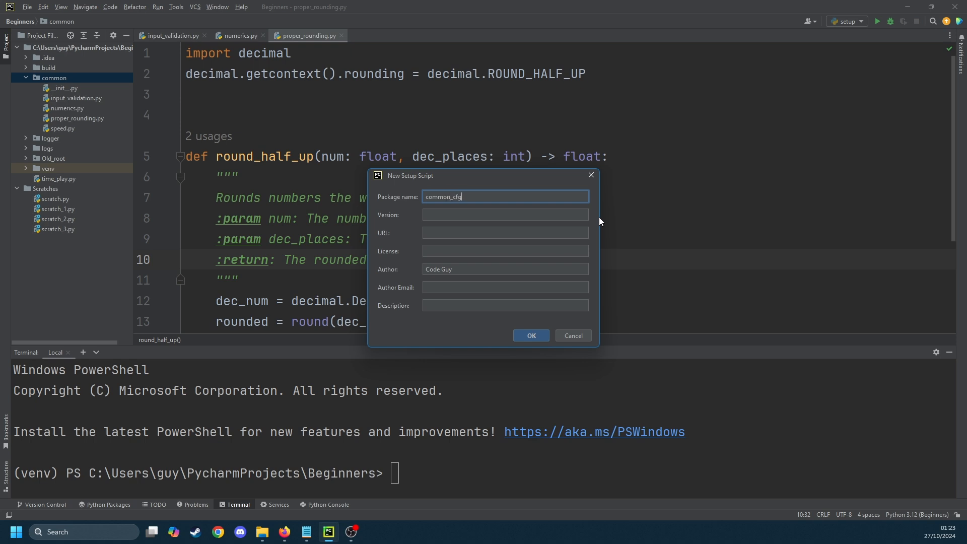
{"action": "key", "text": "BackSpace"}
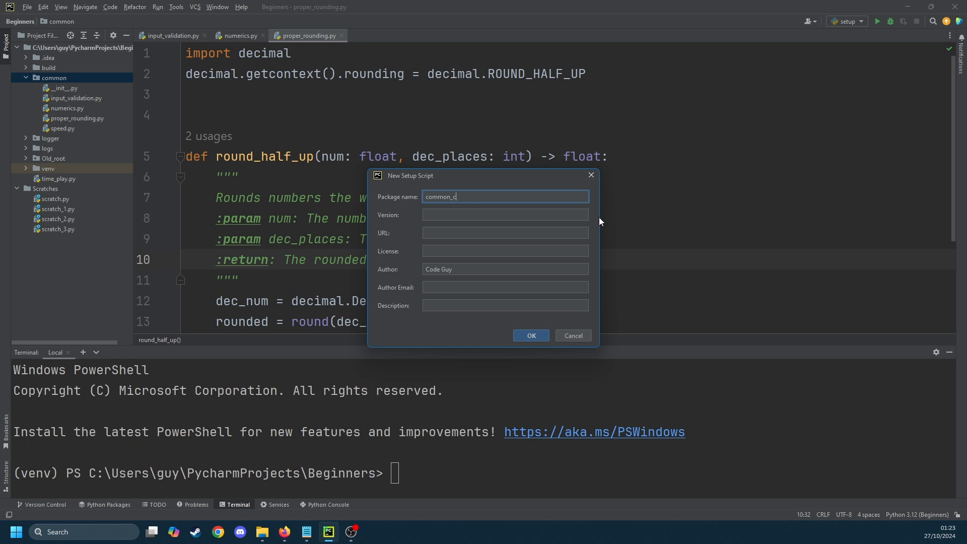
{"action": "type", "text": "g"}
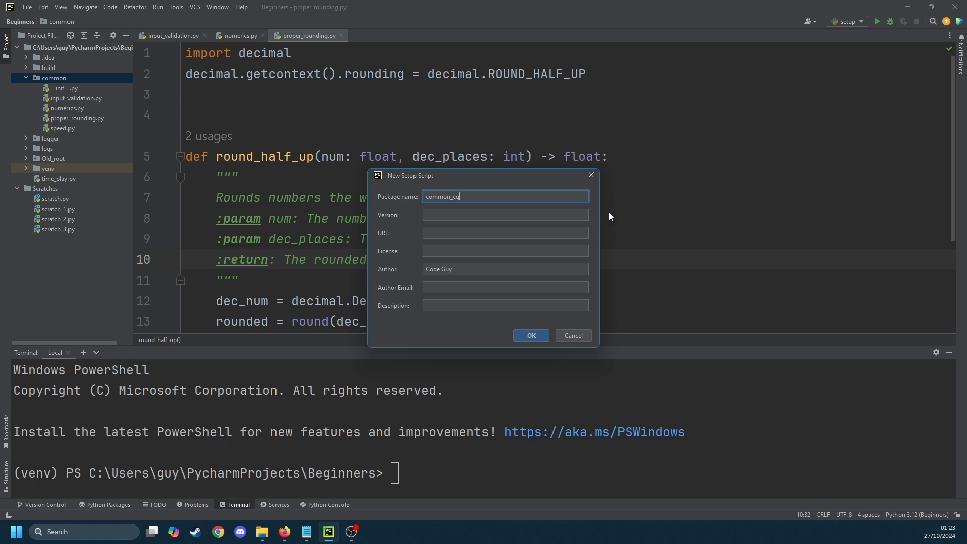
{"action": "left_click", "coordinate": [505, 215]}
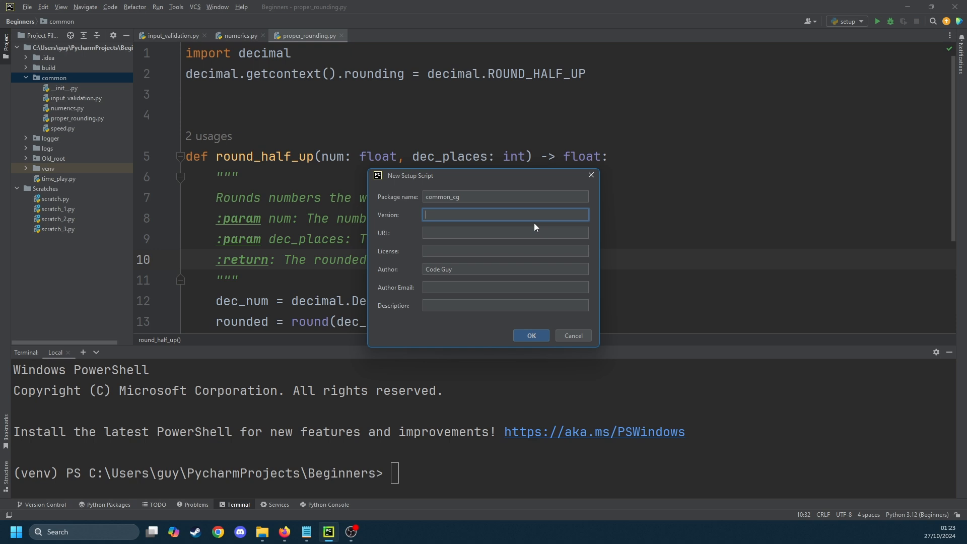
{"action": "type", "text": "0.1"}
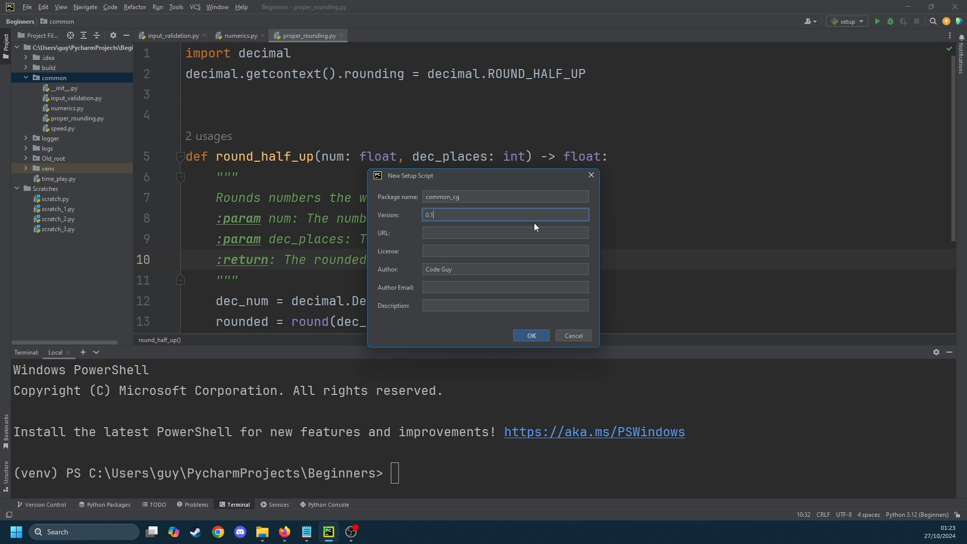
{"action": "left_click", "coordinate": [505, 251]}
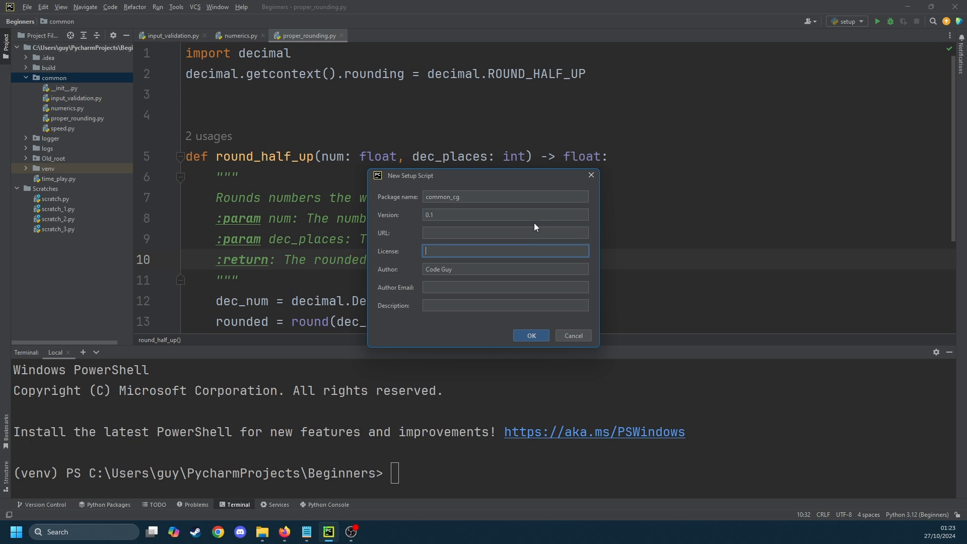
{"action": "type", "text": "MIT"}
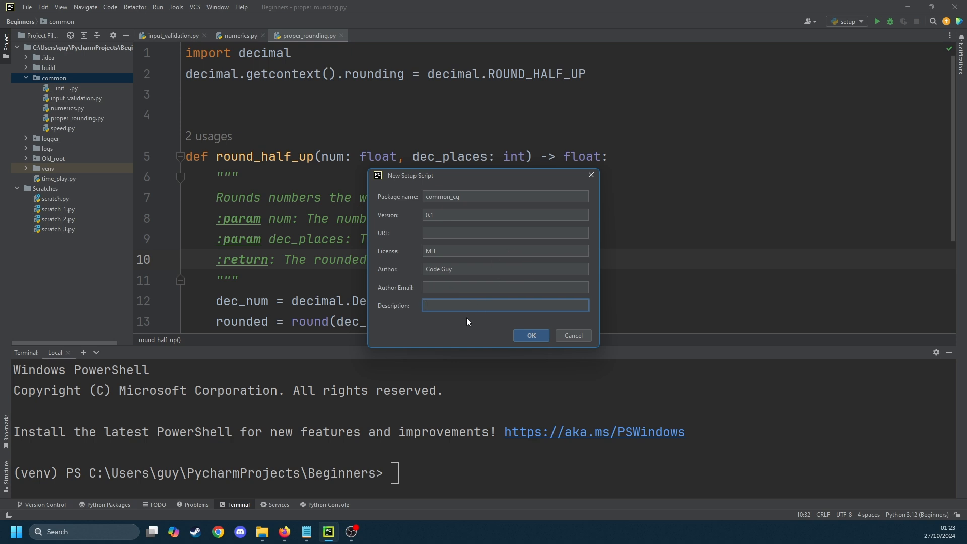
{"action": "type", "text": "Common functions"}
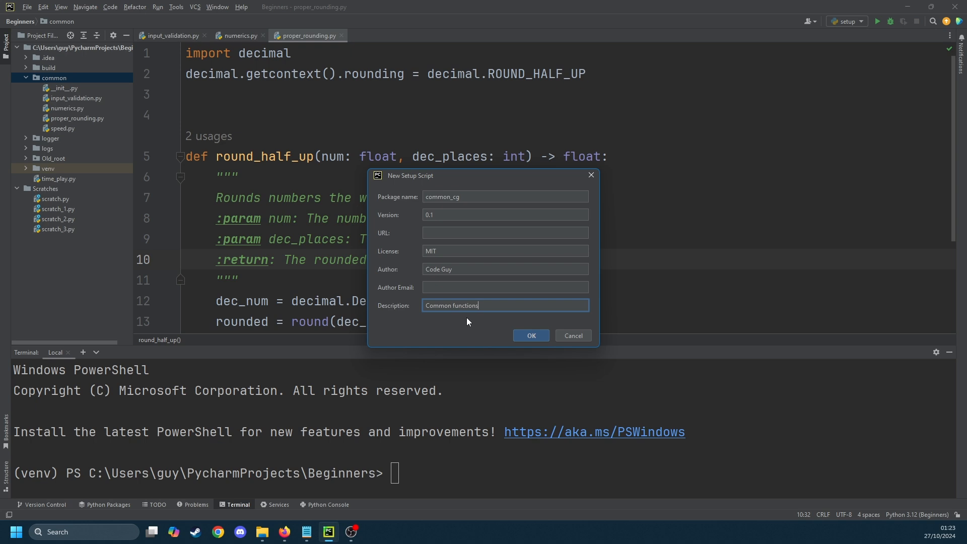
{"action": "mouse_move", "coordinate": [530, 335]}
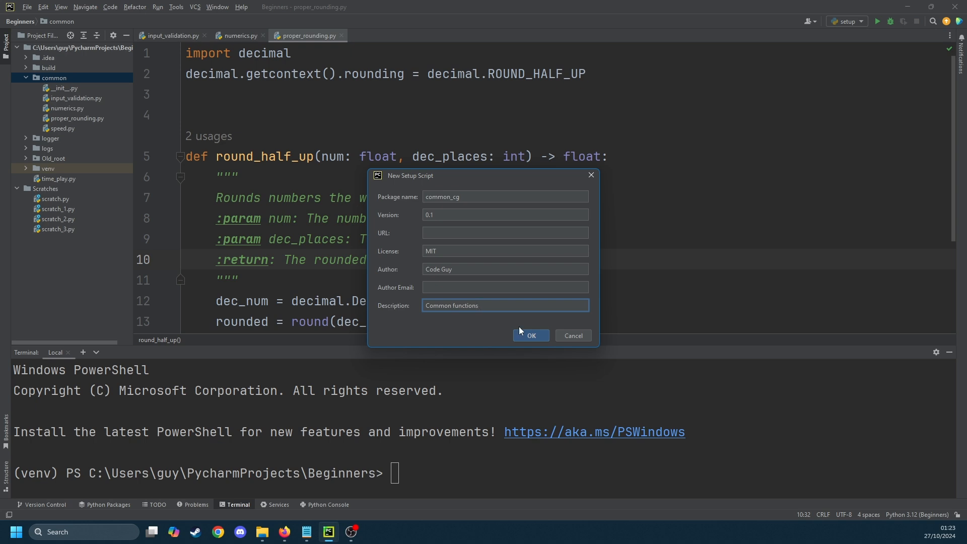
- Generate setup.py and delete every package name after 'common' in its packages list
{"action": "left_click", "coordinate": [529, 335]}
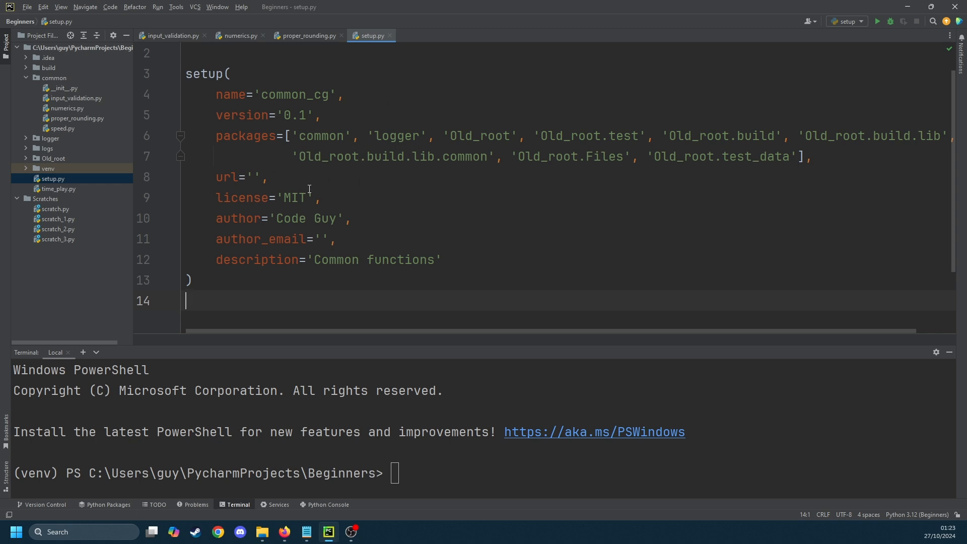
{"action": "mouse_move", "coordinate": [728, 169]}
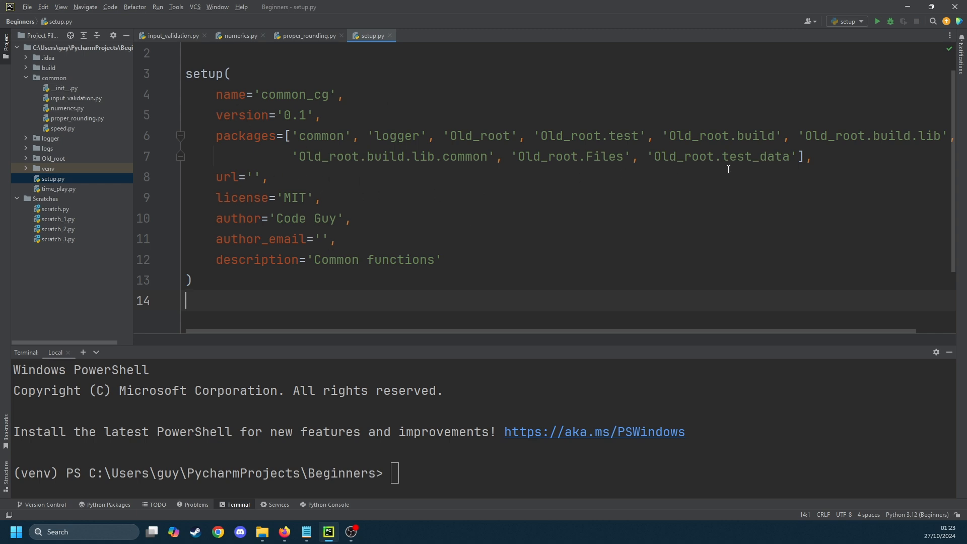
{"action": "left_click_drag", "start_coordinate": [358, 136], "coordinate": [796, 157]}
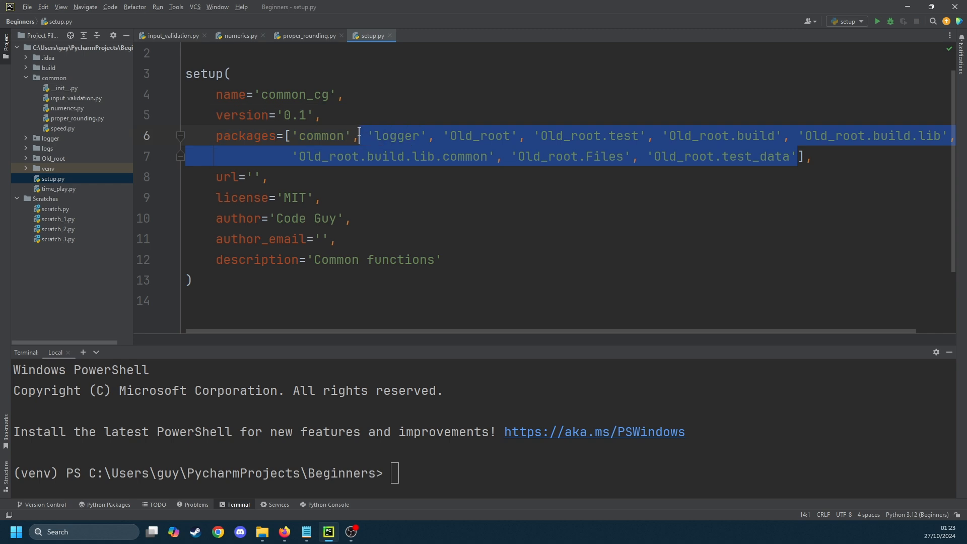
{"action": "key", "text": "Delete"}
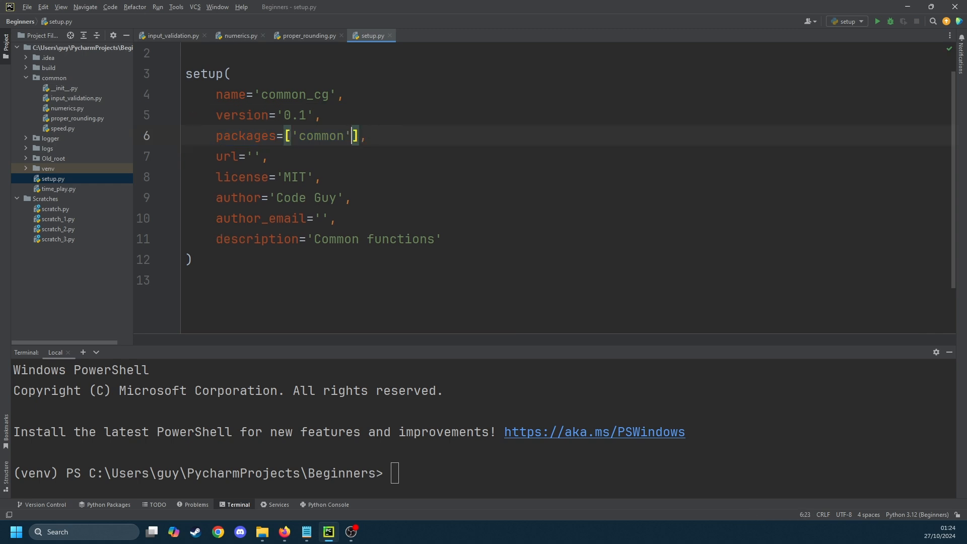
{"action": "mouse_move", "coordinate": [146, 168]}
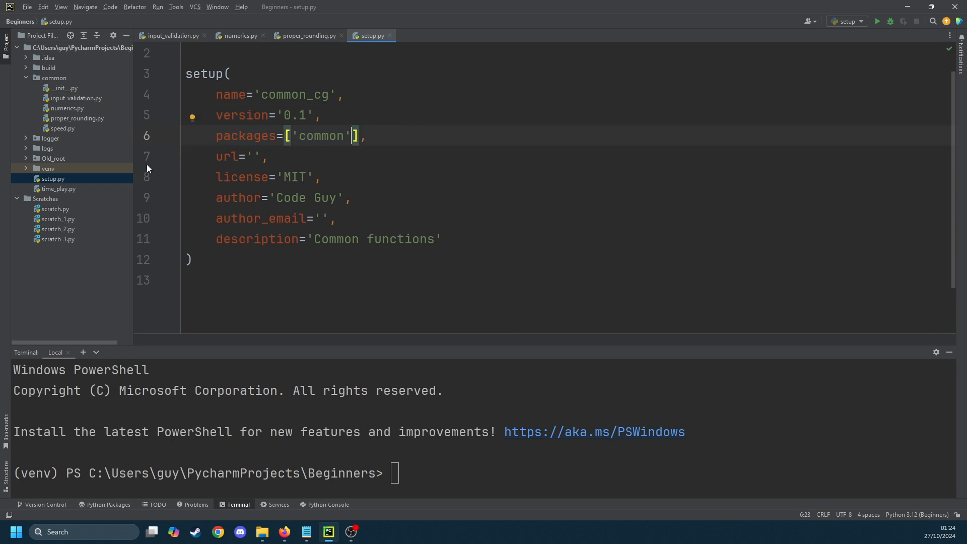
{"action": "type", "text": "pip li"}
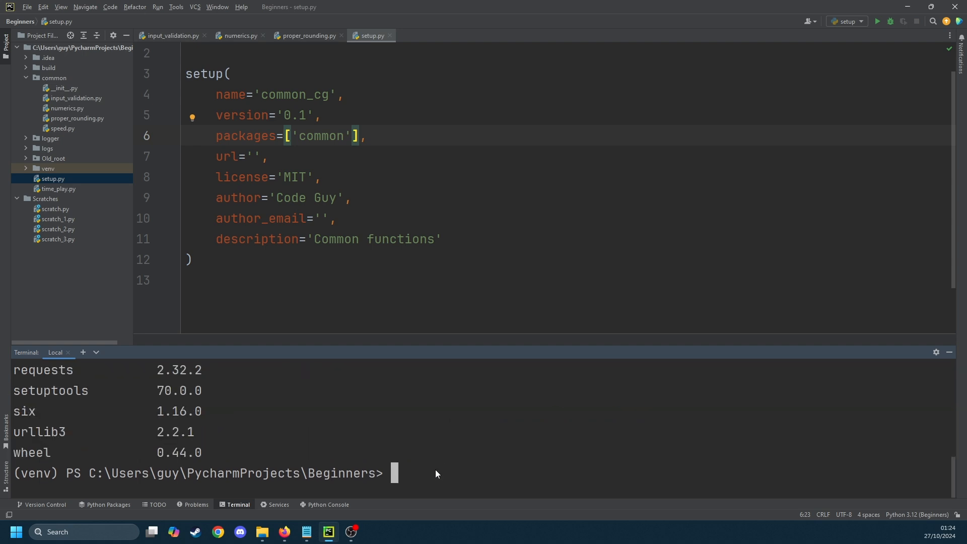
- Run pip list and pip install wheel, confirming wheel 0.44.0 is already installed
{"action": "type", "text": "p"}
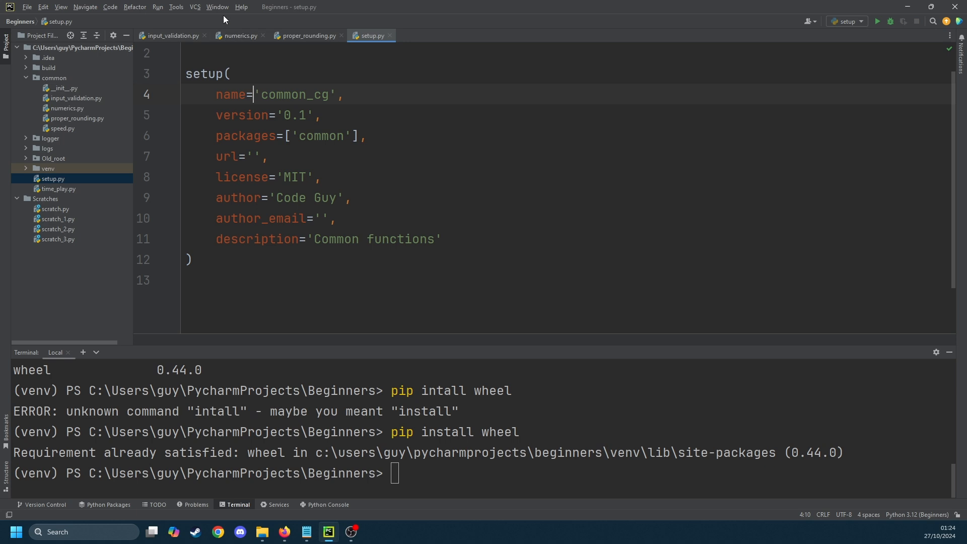
- Run the setup.py task 'sdist bdist_wheel' to build the common_cg archive and wheel
{"action": "left_click", "coordinate": [176, 6]}
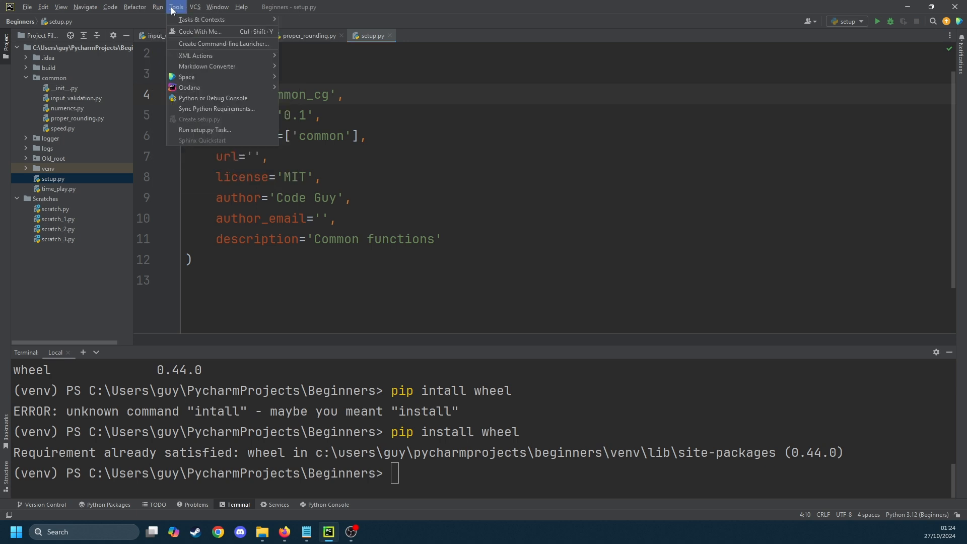
{"action": "left_click", "coordinate": [206, 130]}
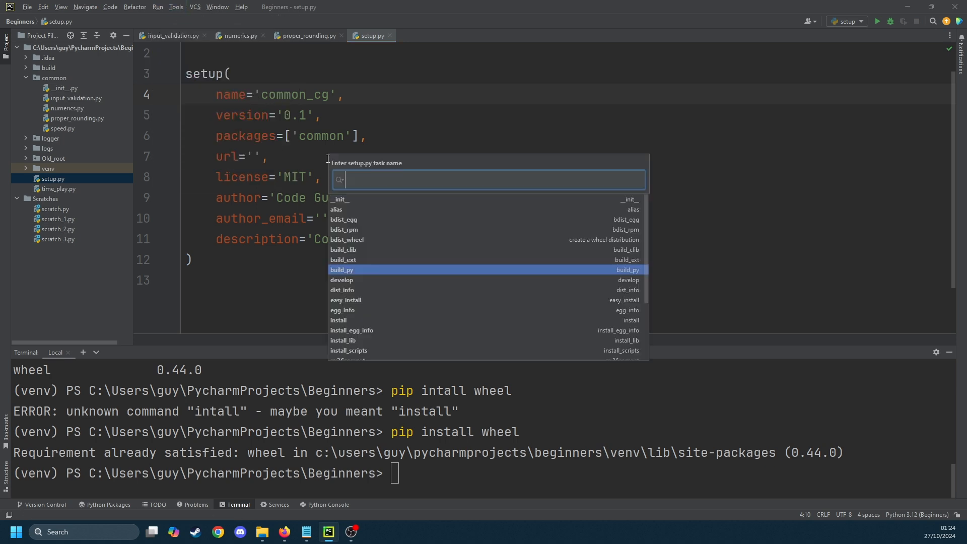
{"action": "mouse_move", "coordinate": [450, 205]}
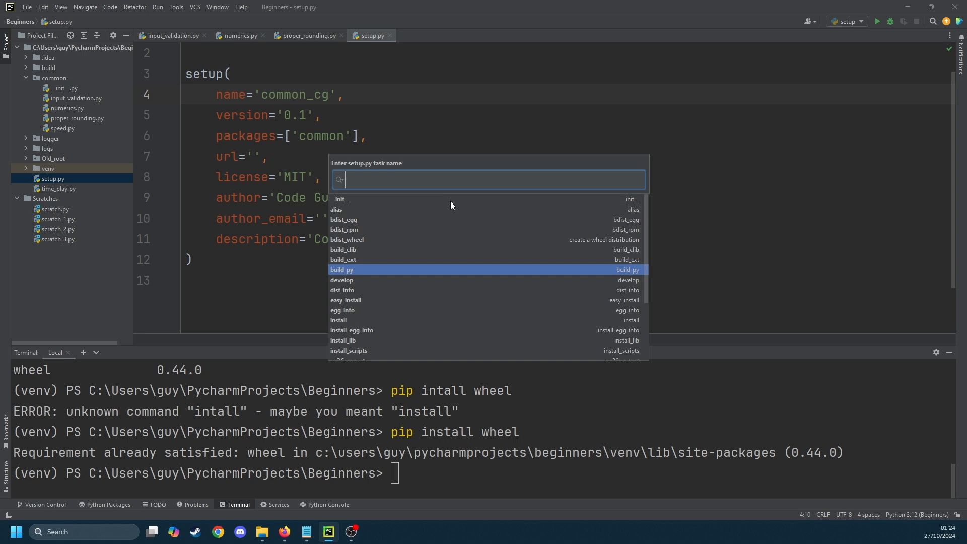
{"action": "type", "text": "sdist"}
{"action": "type", "text": "bd"}
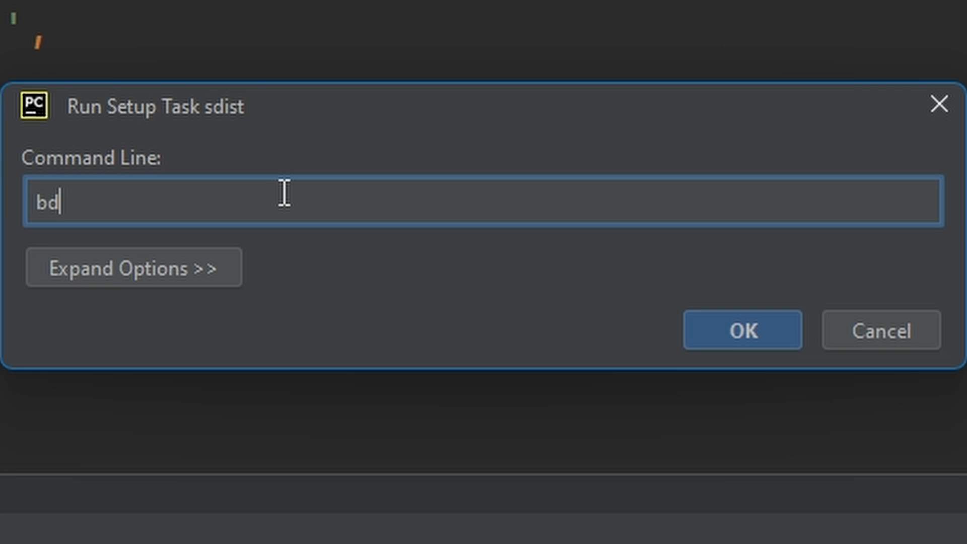
{"action": "type", "text": "is"}
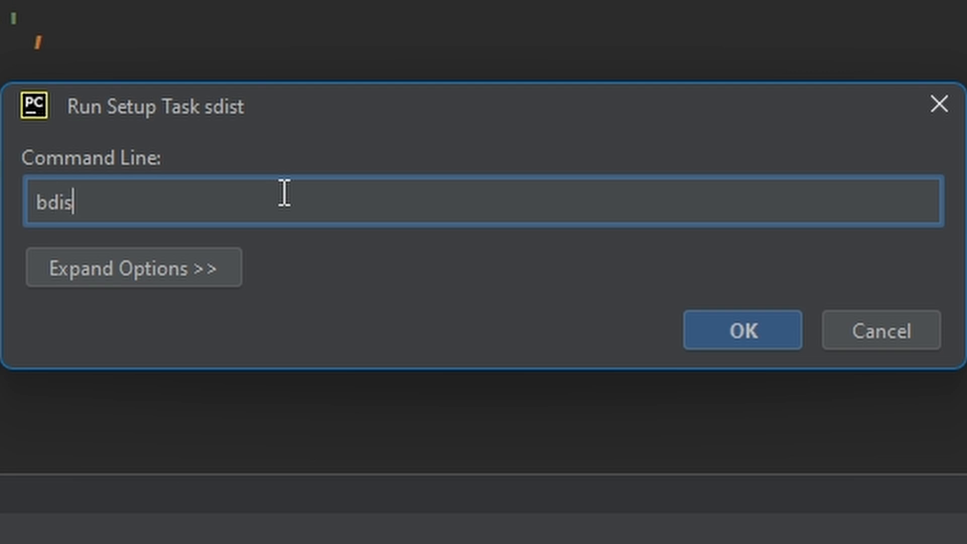
{"action": "type", "text": "t"}
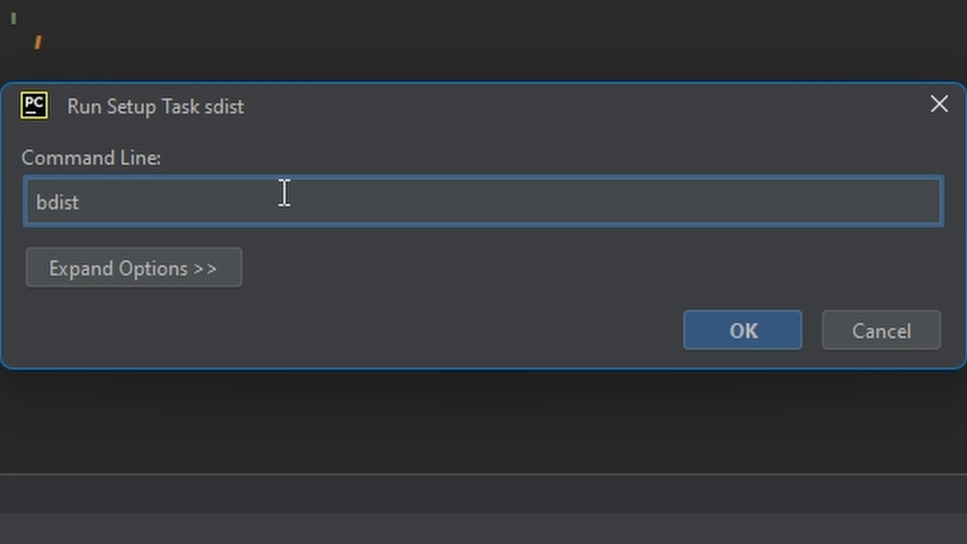
{"action": "type", "text": "_whe"}
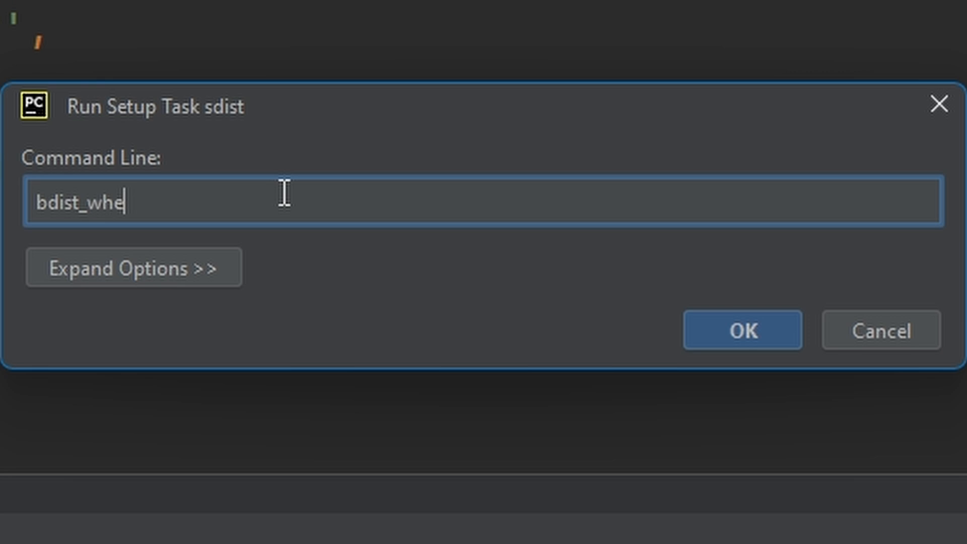
{"action": "left_click", "coordinate": [741, 330]}
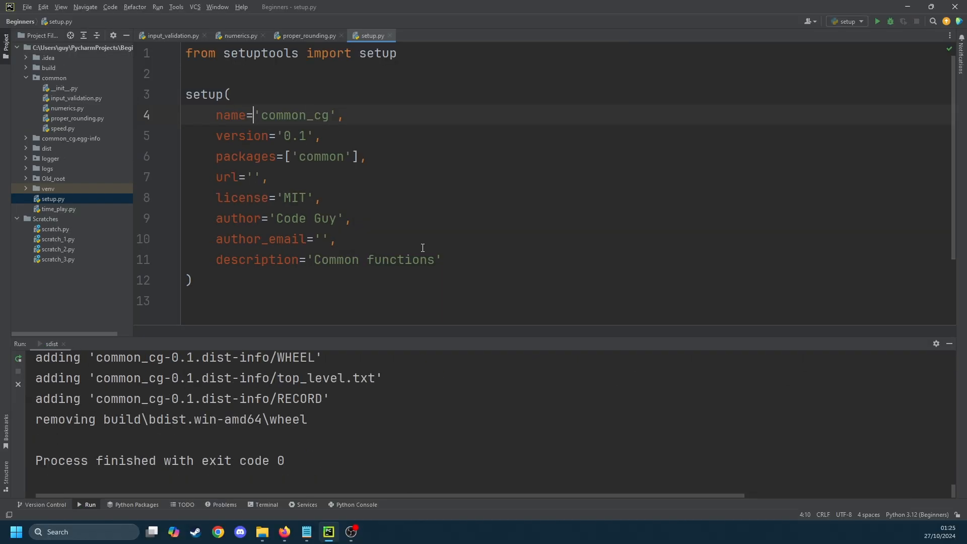
{"action": "mouse_move", "coordinate": [385, 406]}
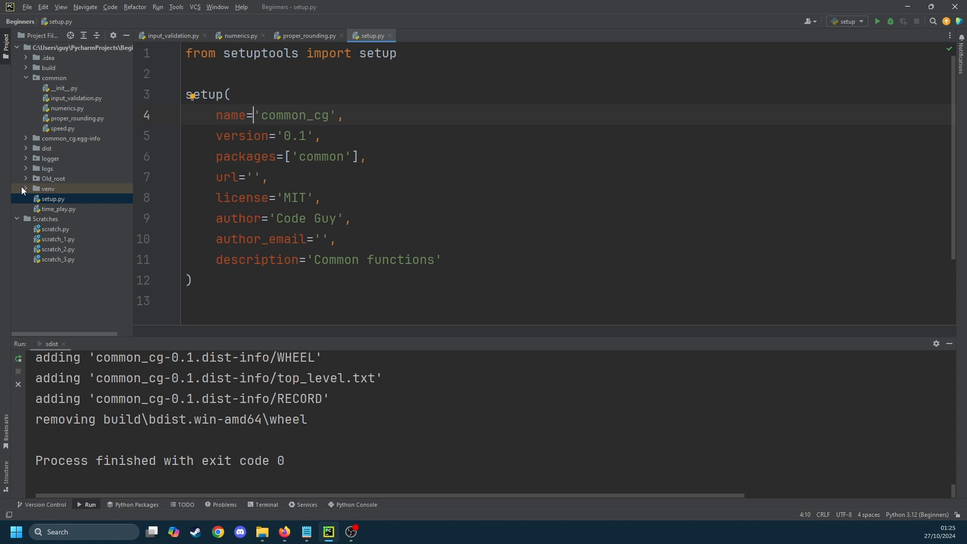
- Expand the dist folder and select the built tar.gz and wheel files
{"action": "left_click", "coordinate": [26, 148]}
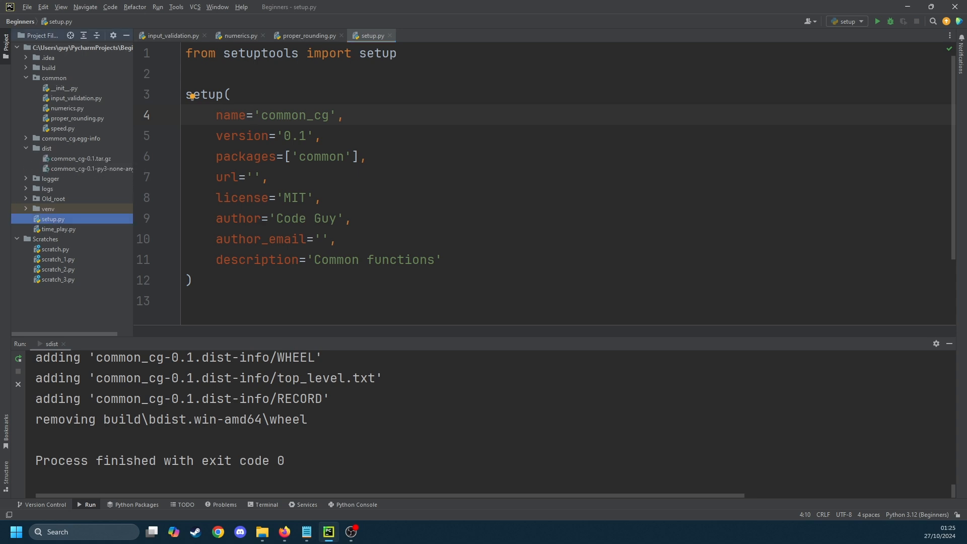
{"action": "left_click", "coordinate": [80, 159]}
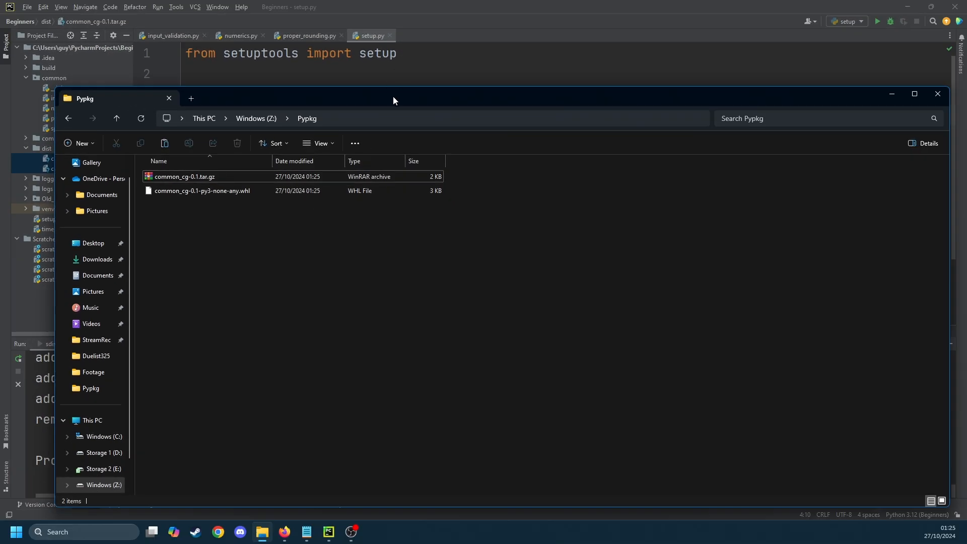
- Close the Z:\Pypkg File Explorer window holding the common_cg builds
{"action": "left_click", "coordinate": [937, 94]}
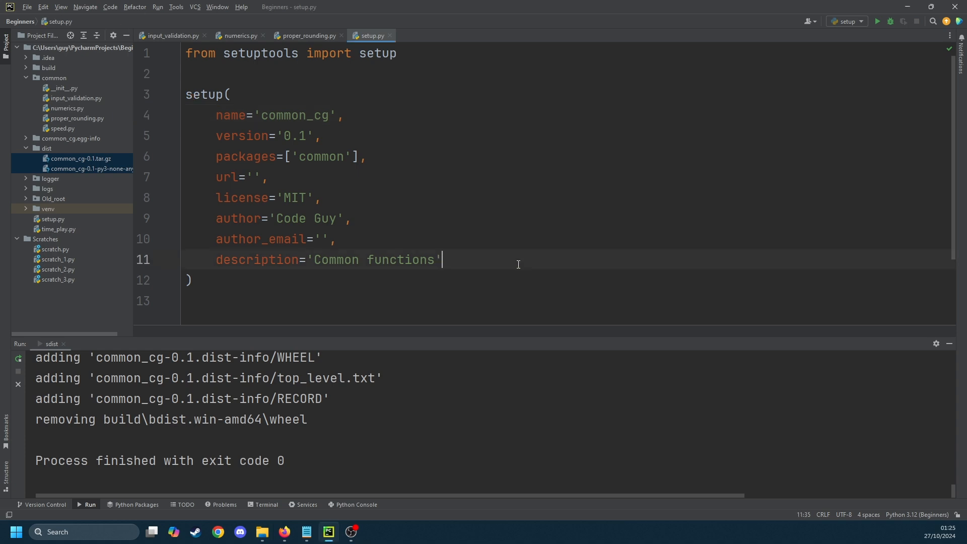
{"action": "mouse_move", "coordinate": [393, 33]}
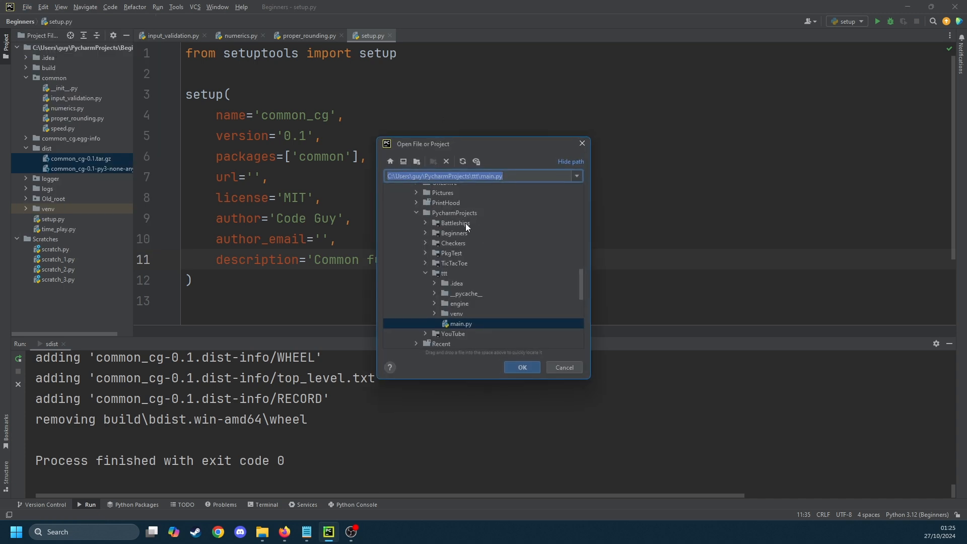
{"action": "mouse_move", "coordinate": [462, 233]}
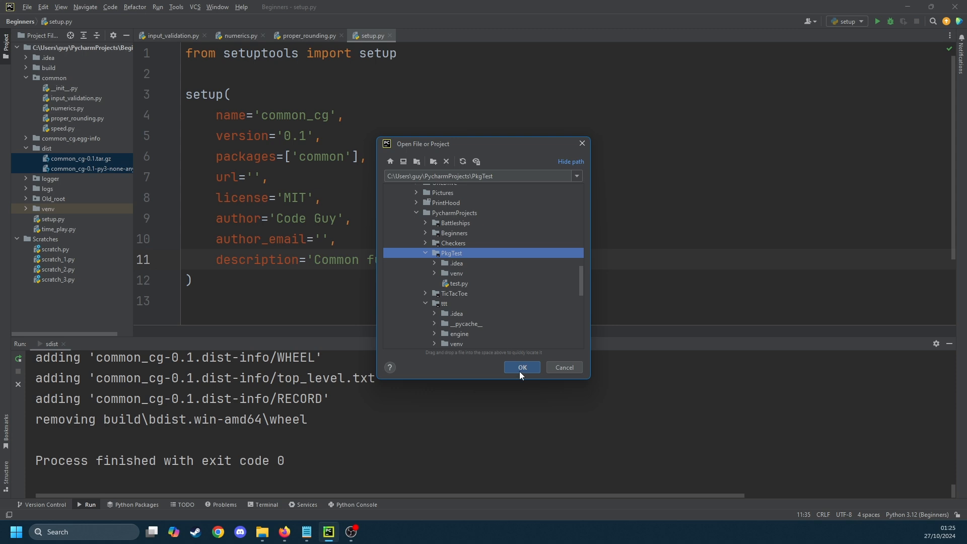
- Open the PycharmProjects\PkgTest folder as the project in this window
{"action": "left_click", "coordinate": [521, 367]}
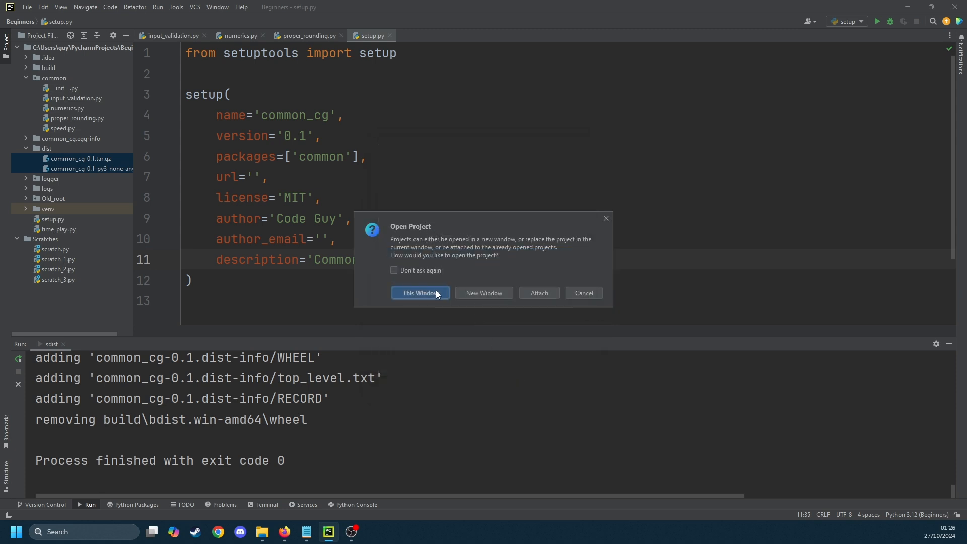
{"action": "left_click", "coordinate": [417, 292]}
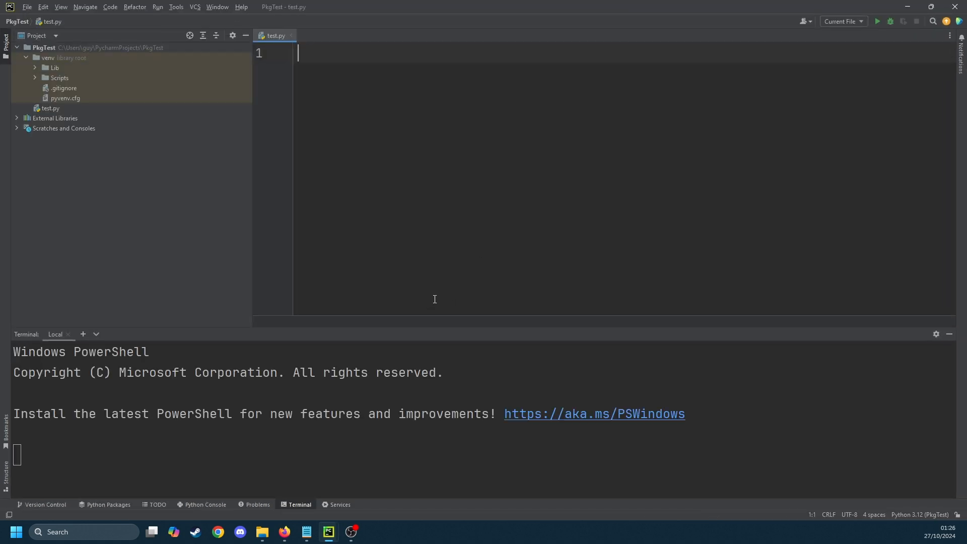
- Select test.py, run pip list, then pip install cg_common --no-index --find-links z:\Pypkg
{"action": "left_click", "coordinate": [50, 108]}
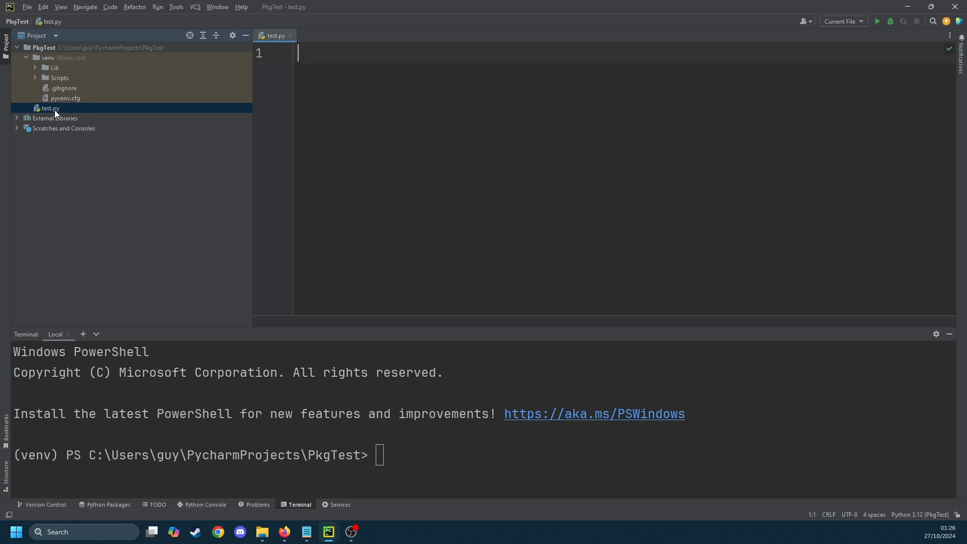
{"action": "mouse_move", "coordinate": [30, 67]}
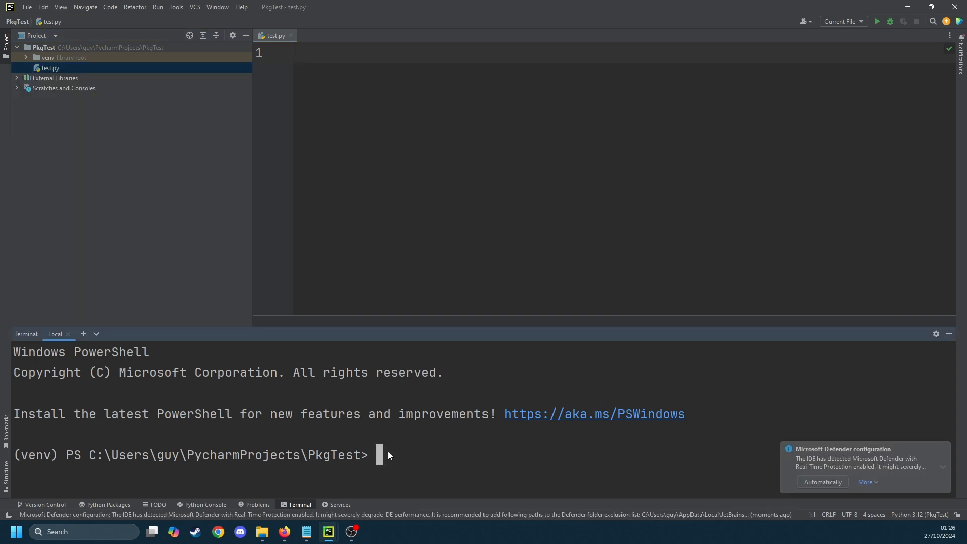
{"action": "type", "text": "pip list"}
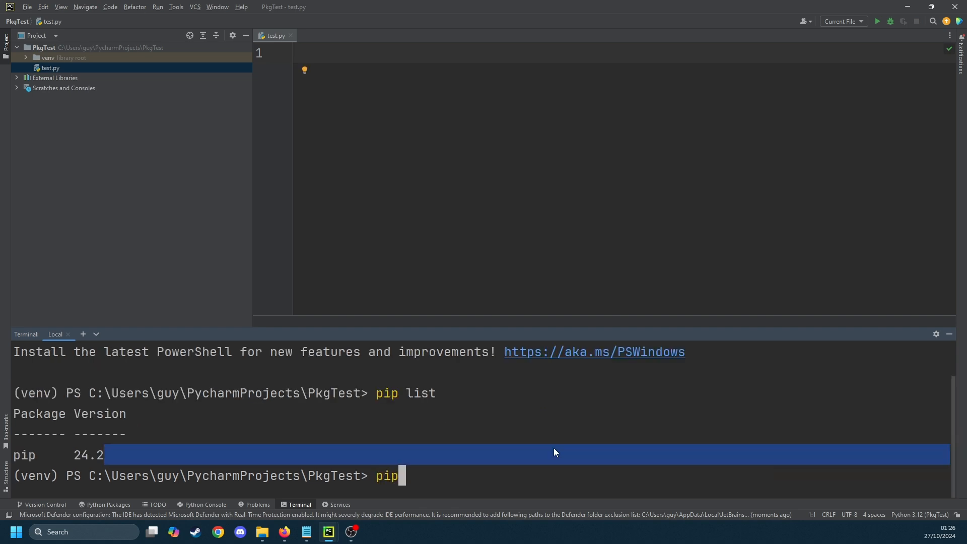
{"action": "type", "text": "instal"}
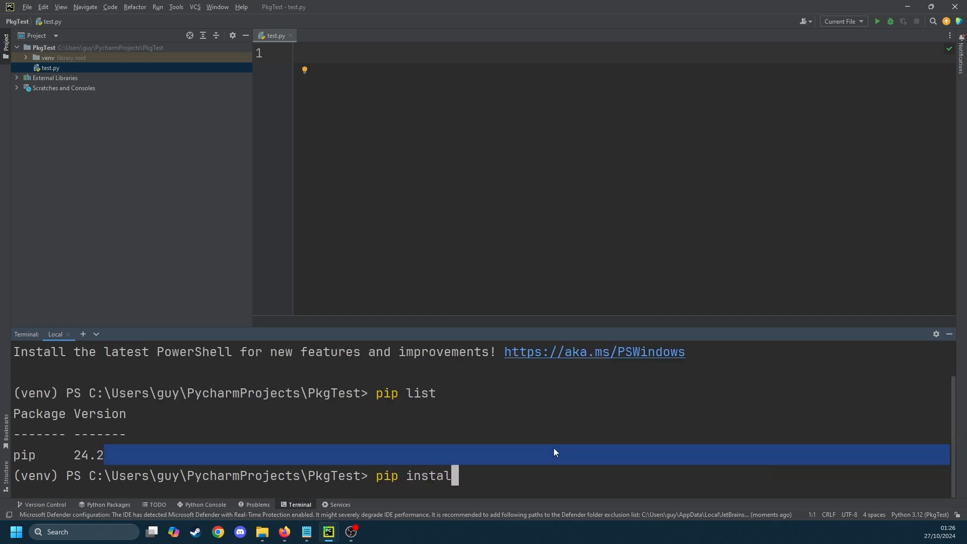
{"action": "type", "text": "cg_"}
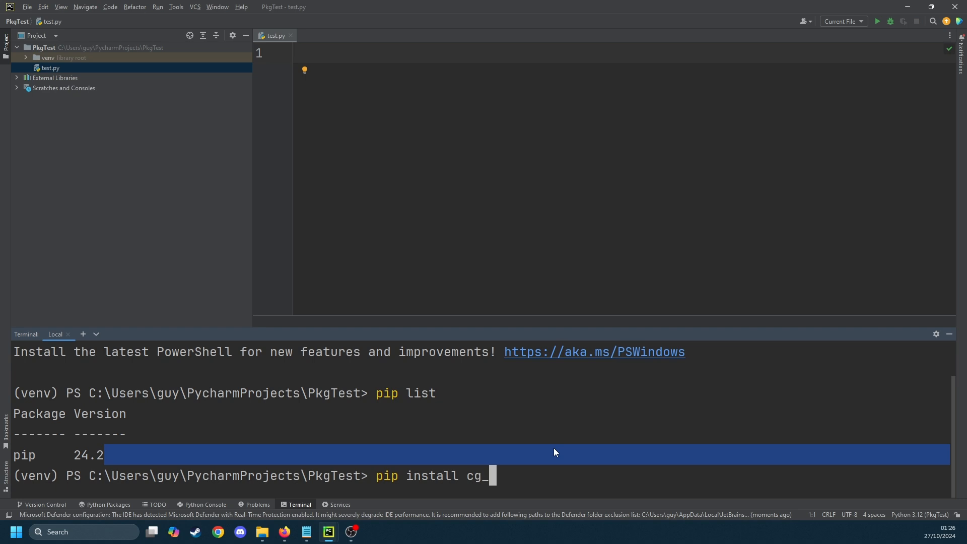
{"action": "type", "text": "common --"}
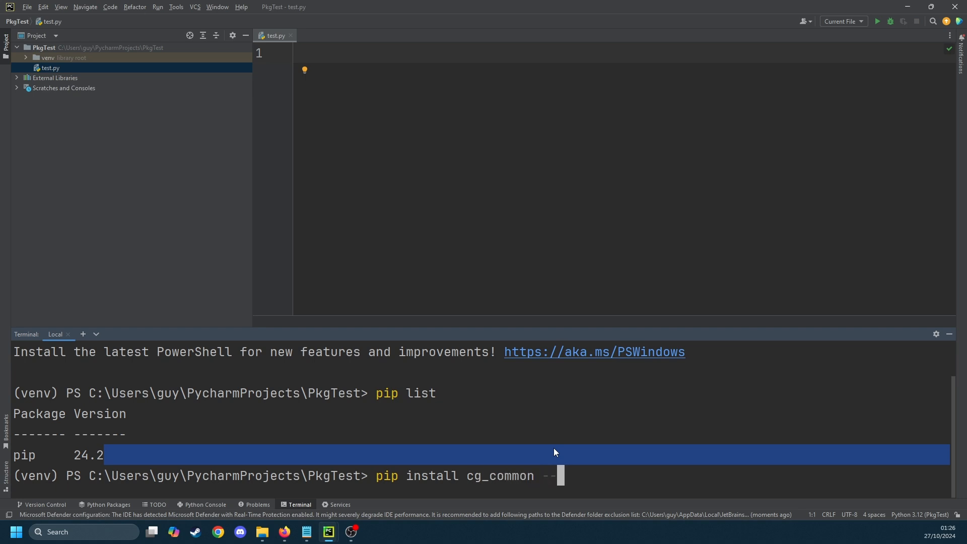
{"action": "type", "text": "no-"}
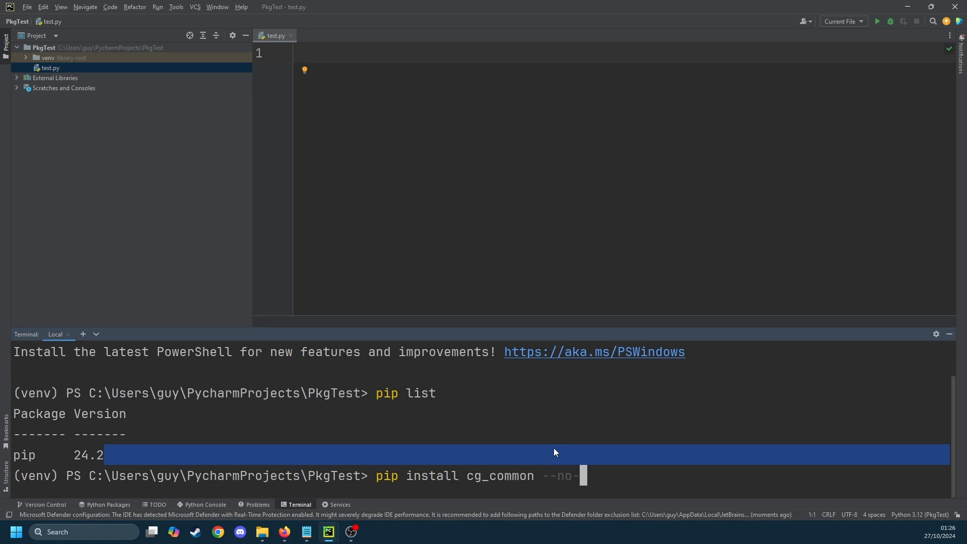
{"action": "type", "text": "index"}
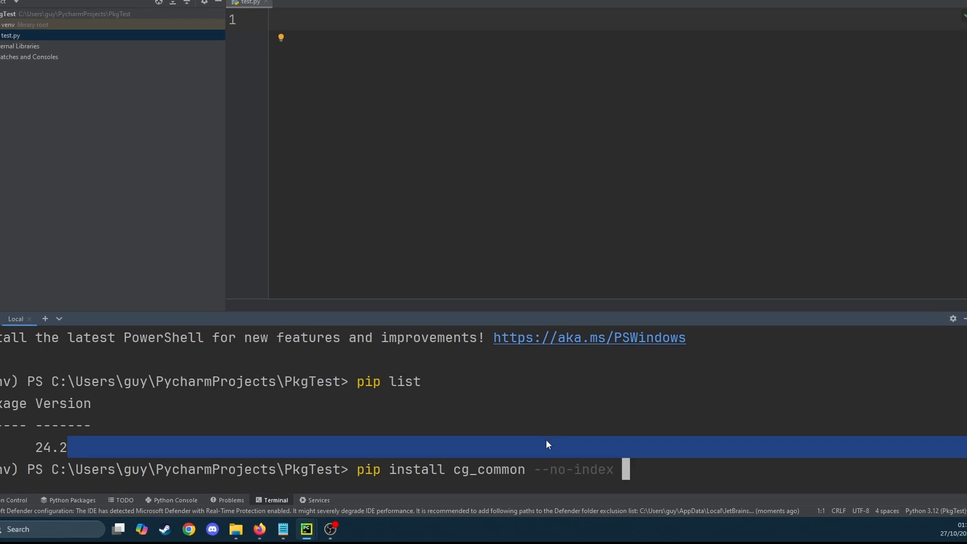
{"action": "type", "text": "--find-links"}
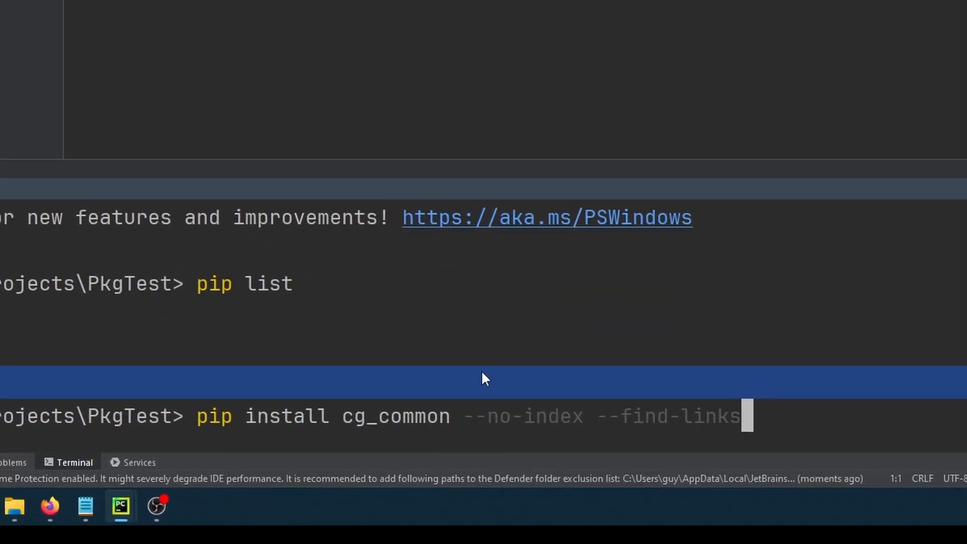
{"action": "type", "text": "z"}
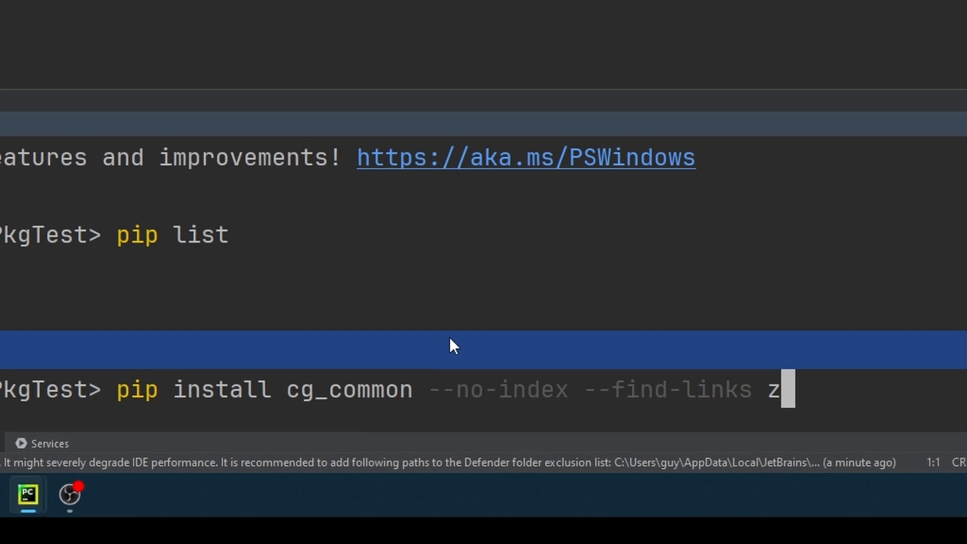
{"action": "type", "text": ":\\Py"}
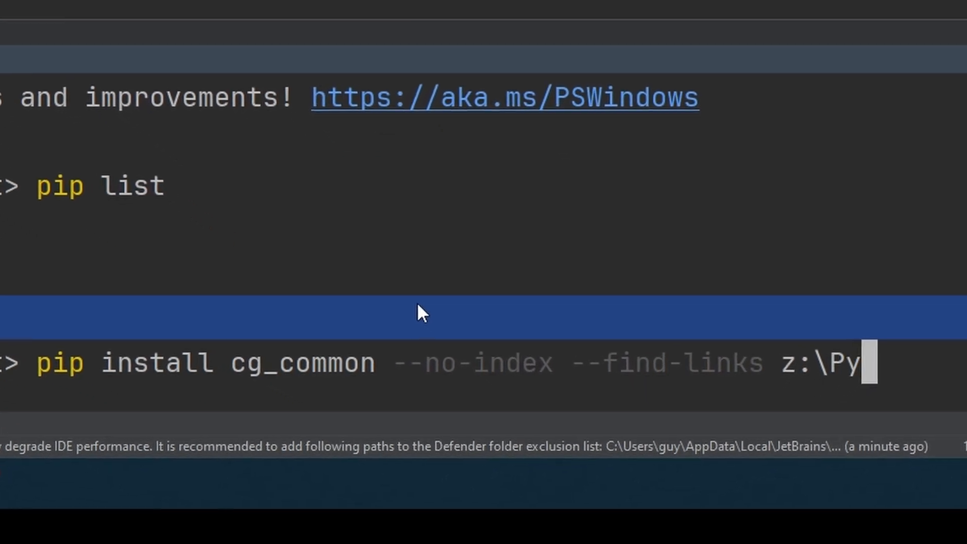
{"action": "type", "text": "pkg"}
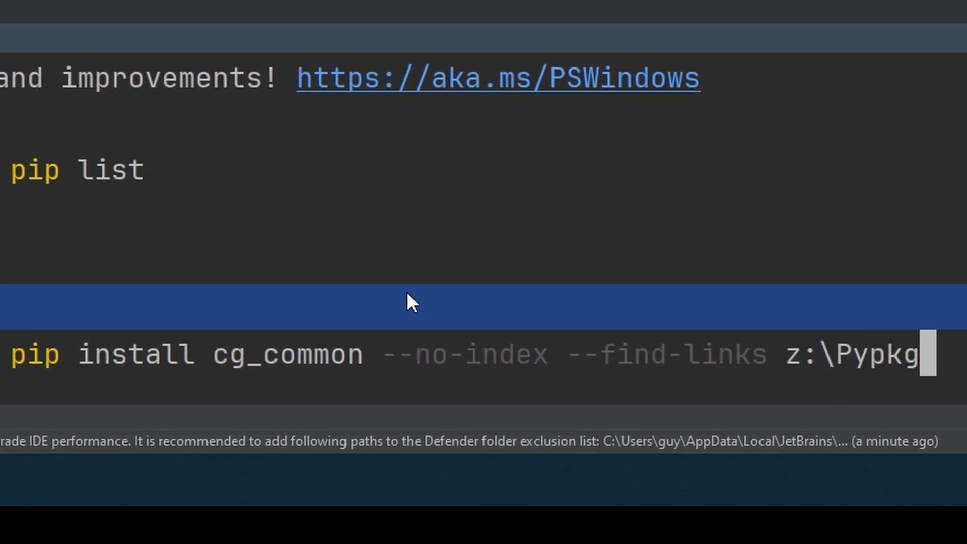
{"action": "key", "text": "Enter"}
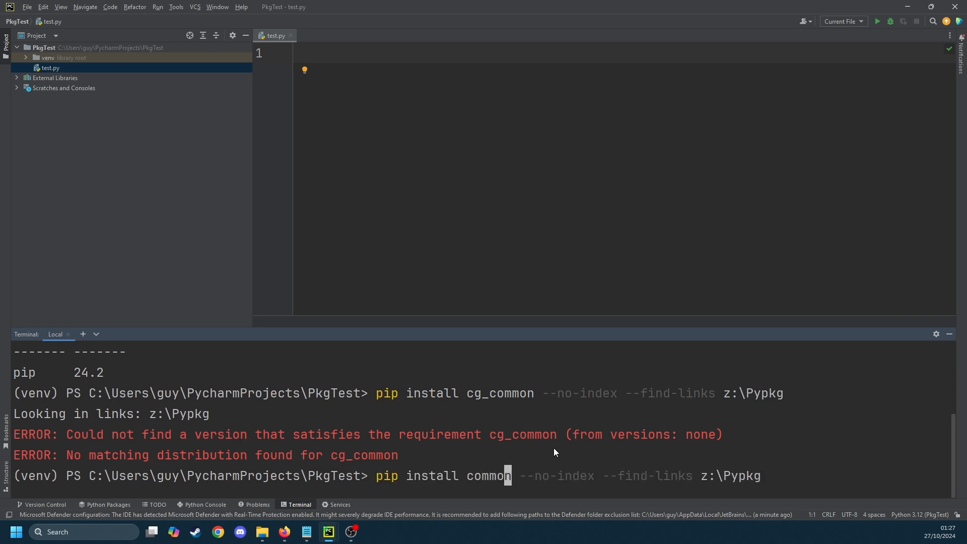
- Install common_cg from z:\Pypkg, verify it with pip list, and begin an import in test.py
{"action": "type", "text": "_cg"}
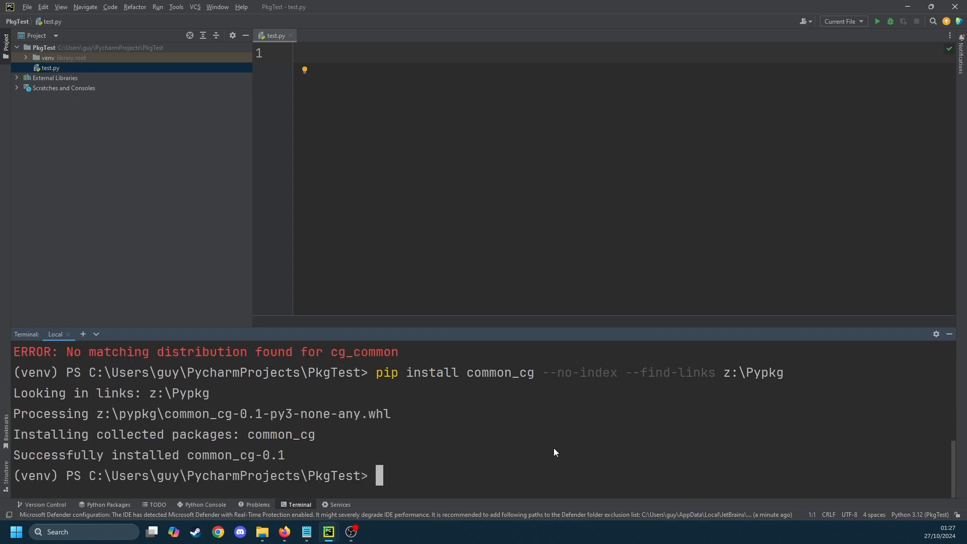
{"action": "type", "text": "pip list"}
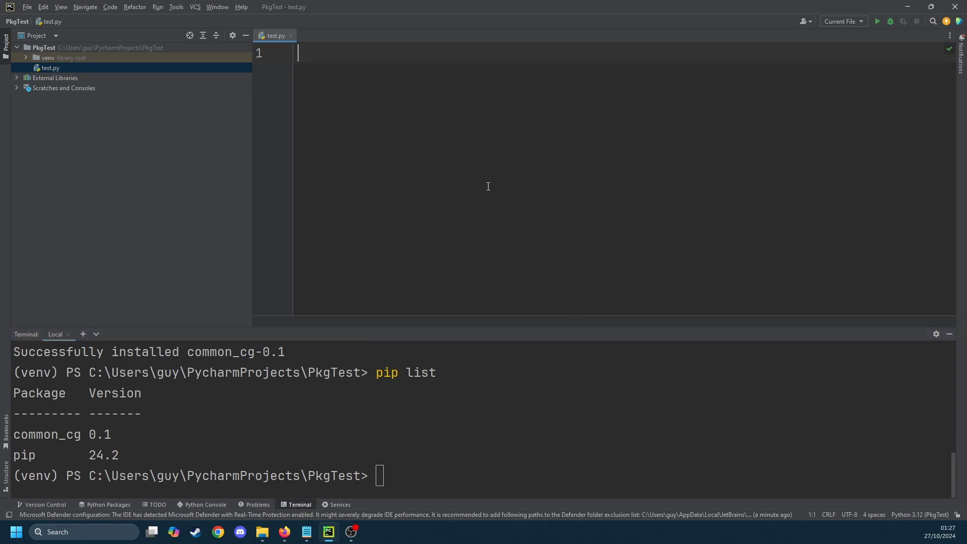
{"action": "type", "text": "from c"}
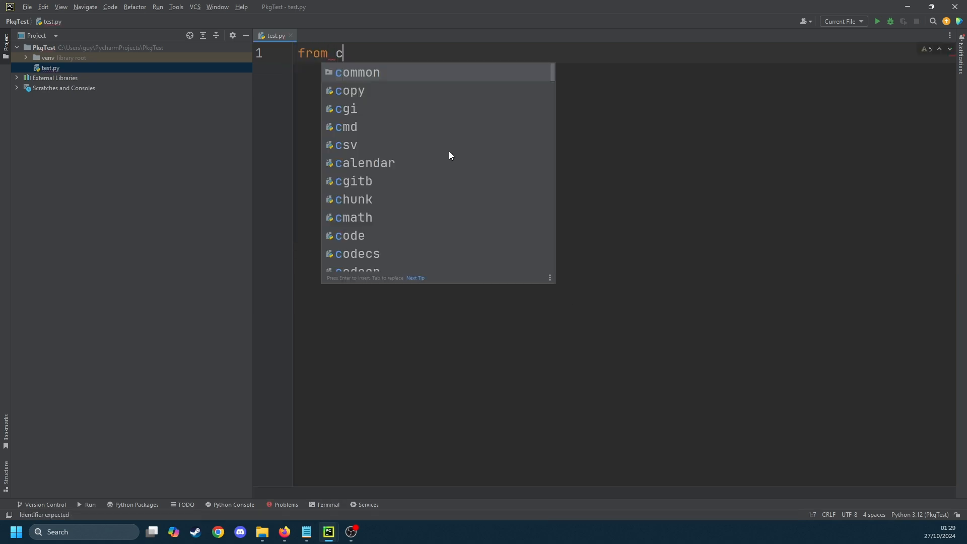
- Write the line importing numerics from the common package at the top of test.py
{"action": "key", "text": "Enter"}
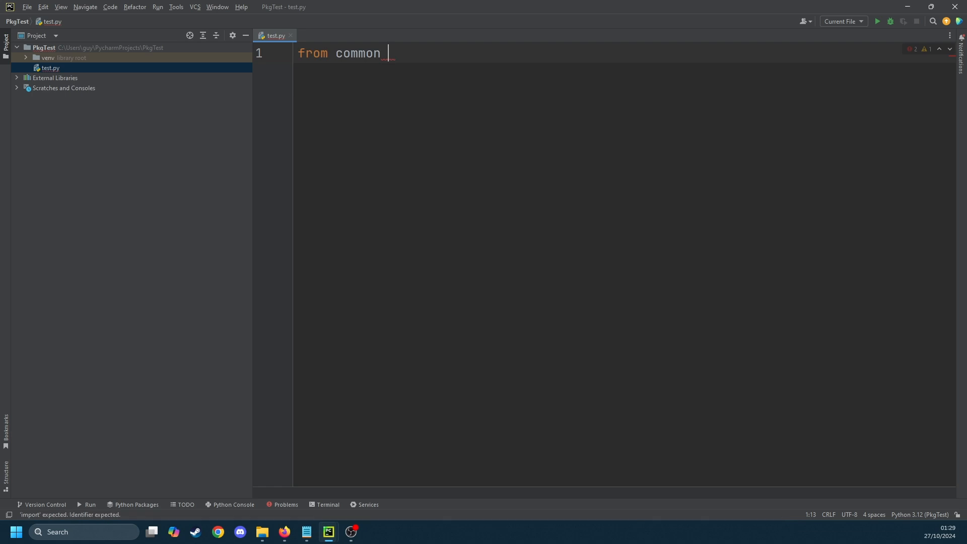
{"action": "type", "text": "import ."}
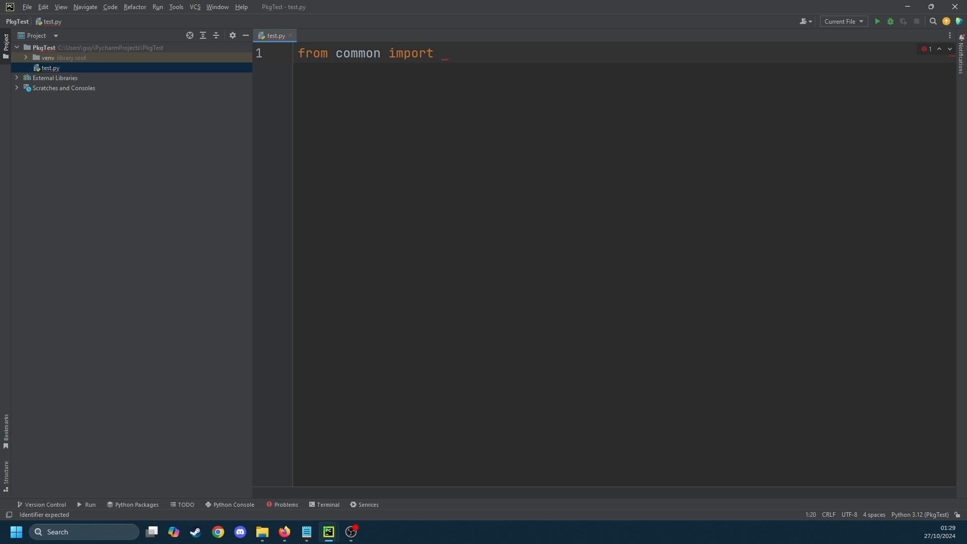
{"action": "type", "text": "numerics"}
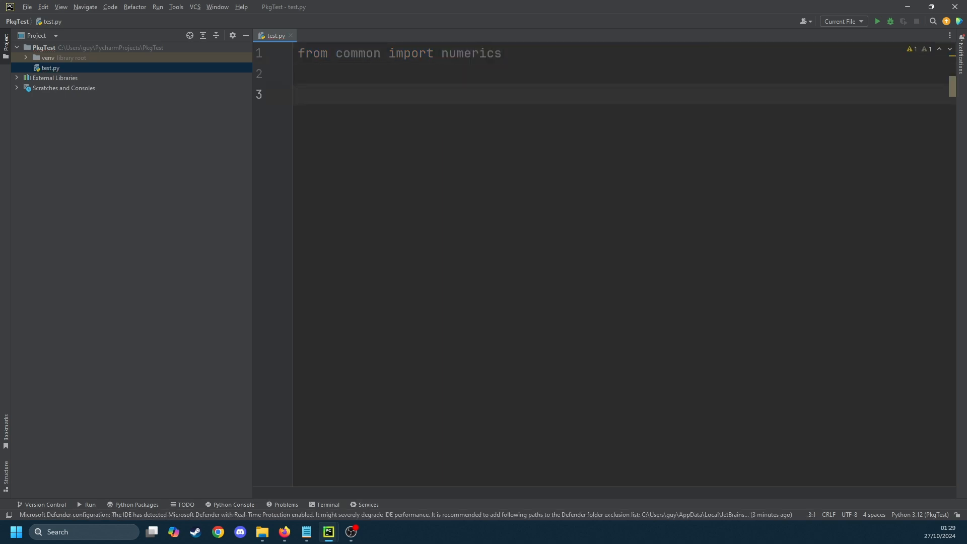
- Compute totals with running_total on [1, 2, 3, 4, 5] and print each total in a for loop
{"action": "type", "text": "totals = numerics.running_total("}
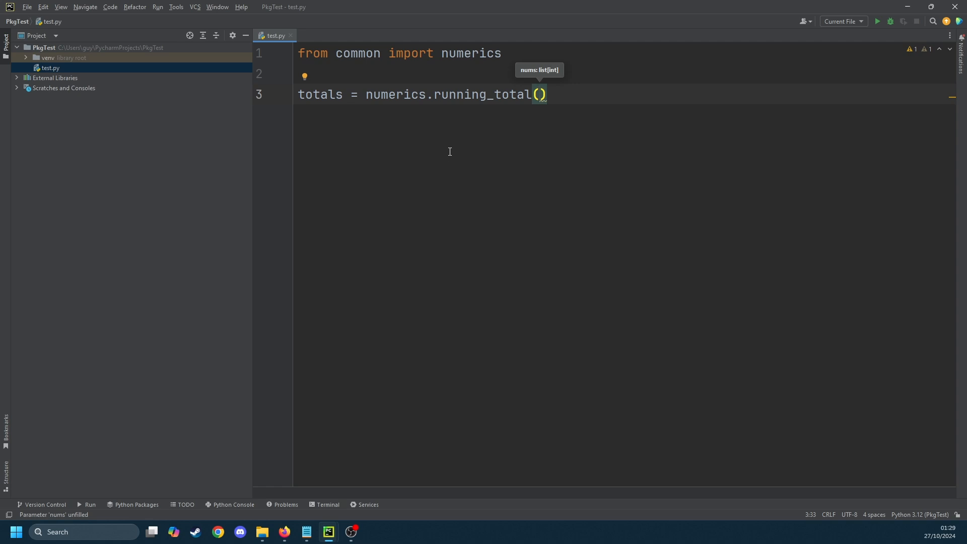
{"action": "type", "text": "[]"}
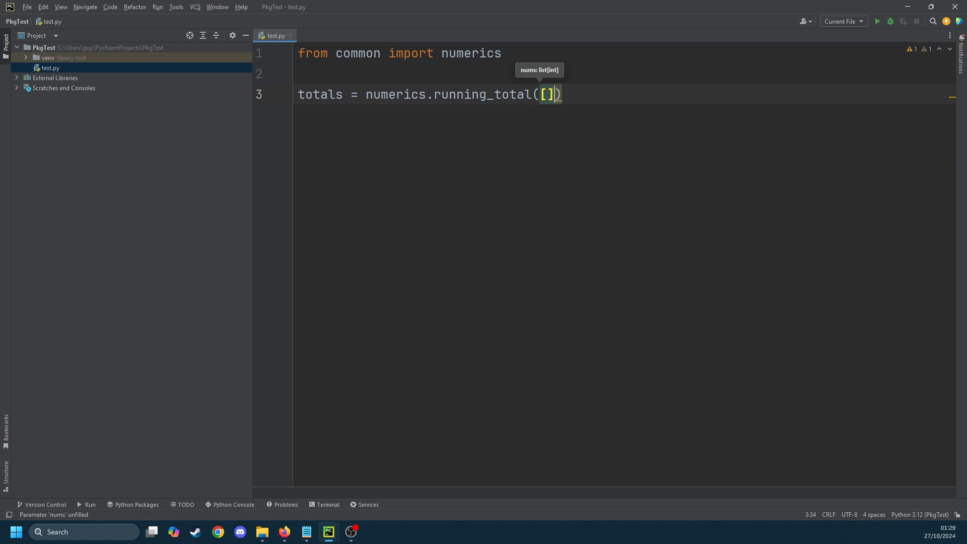
{"action": "type", "text": "1, 2,3"}
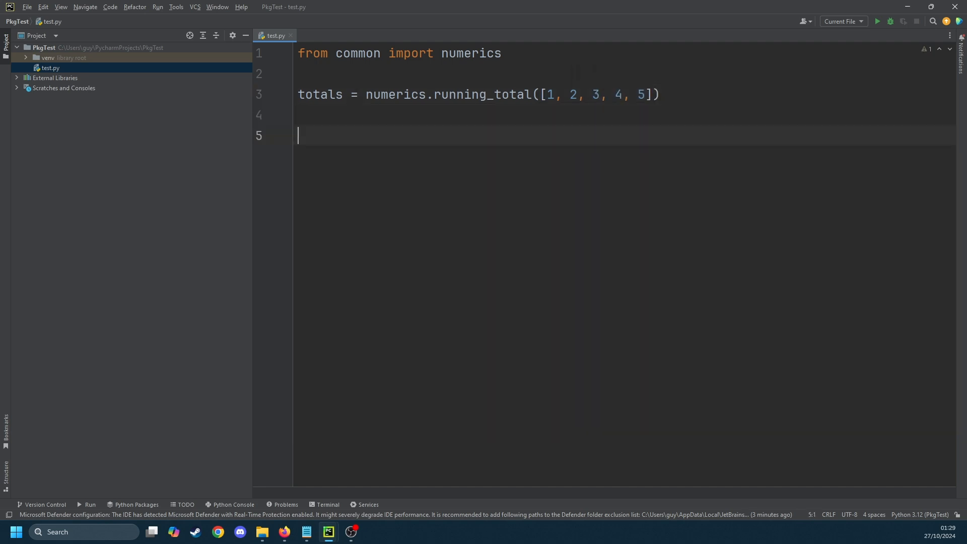
{"action": "type", "text": "for x in totals:"}
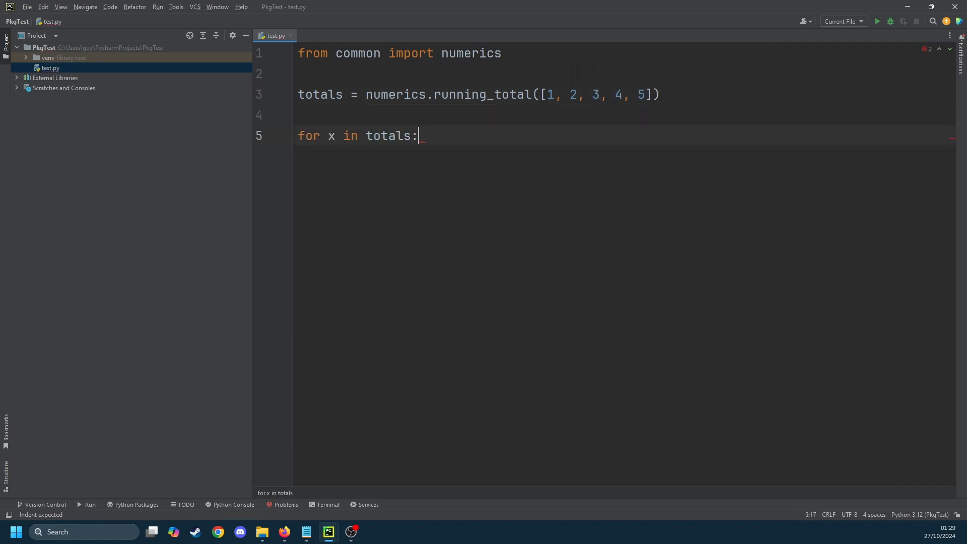
{"action": "type", "text": "print(x)"}
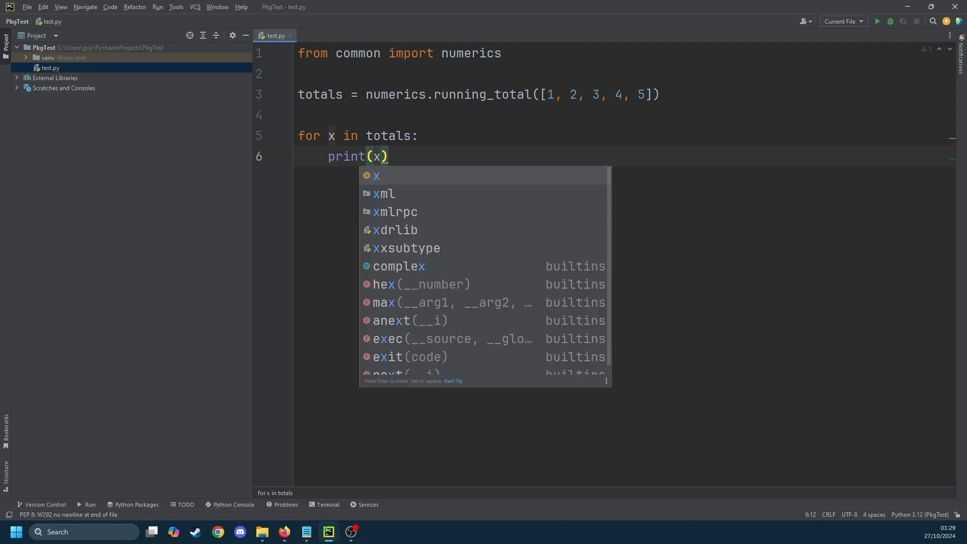
- Run test.py to print running totals (1, 1) through (5, 15)
{"action": "left_click", "coordinate": [877, 22]}
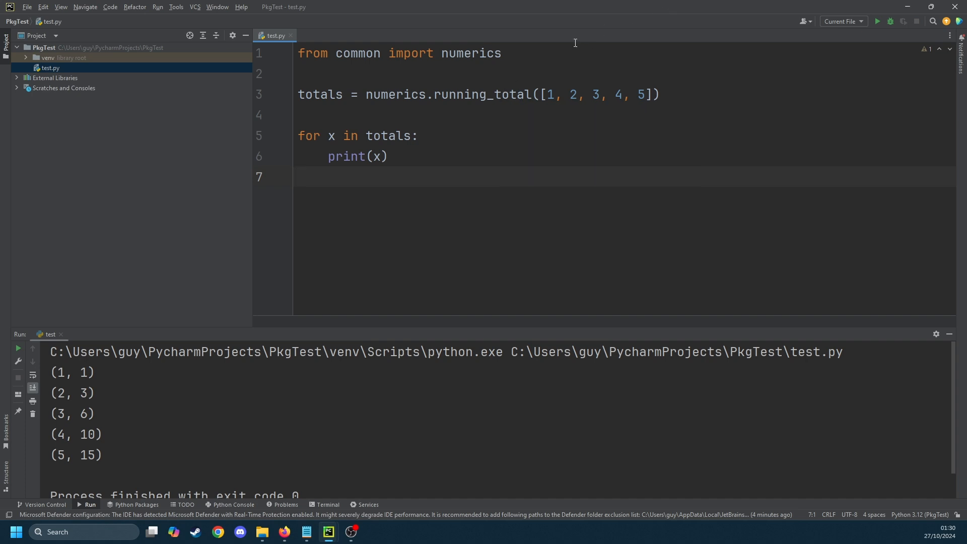
- Add input_validation to the common import and start a new line referencing input_validation
{"action": "type", "text": ","}
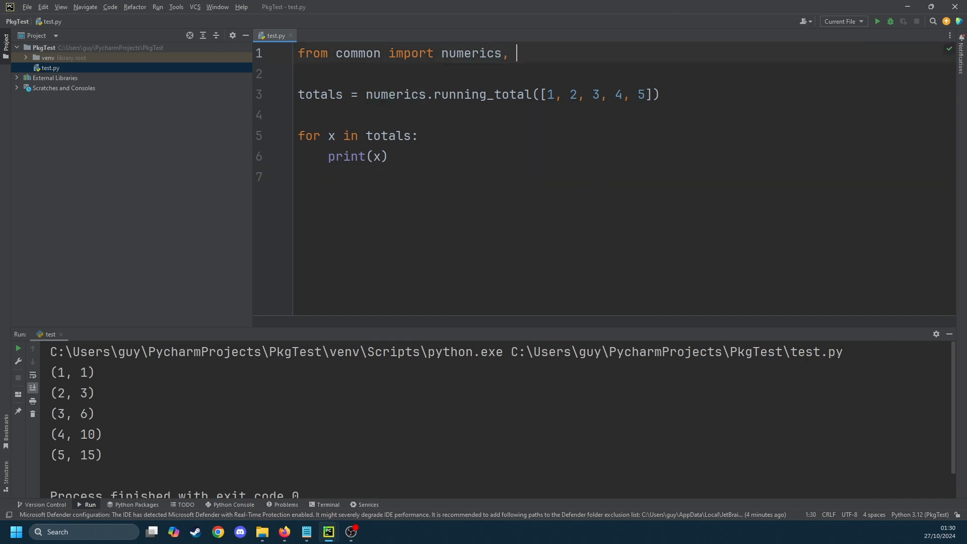
{"action": "type", "text": "un"}
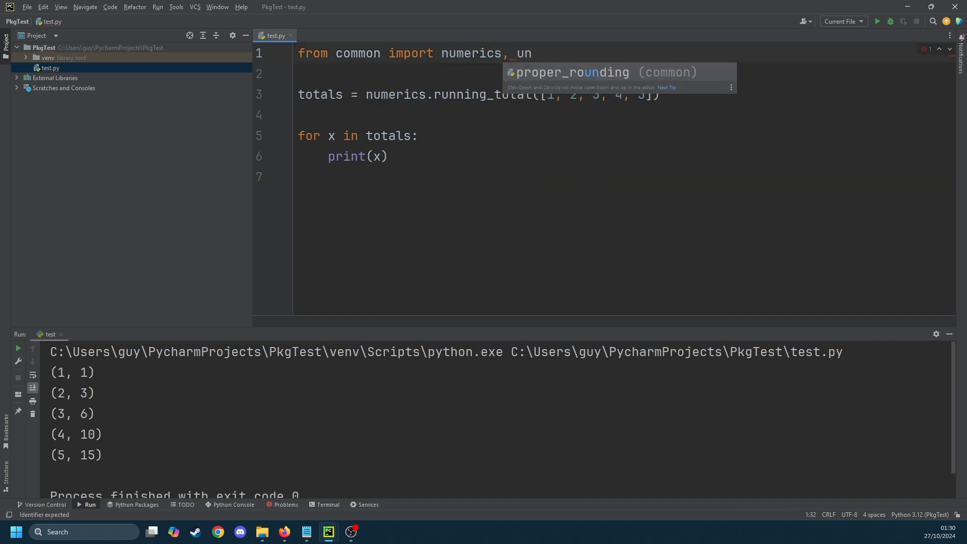
{"action": "type", "text": "input_validation"}
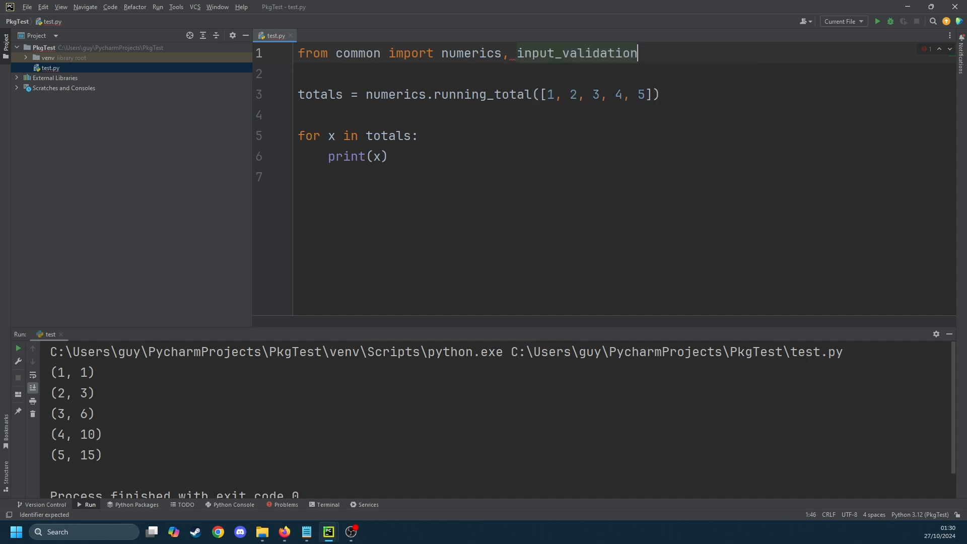
{"action": "key", "text": "enter"}
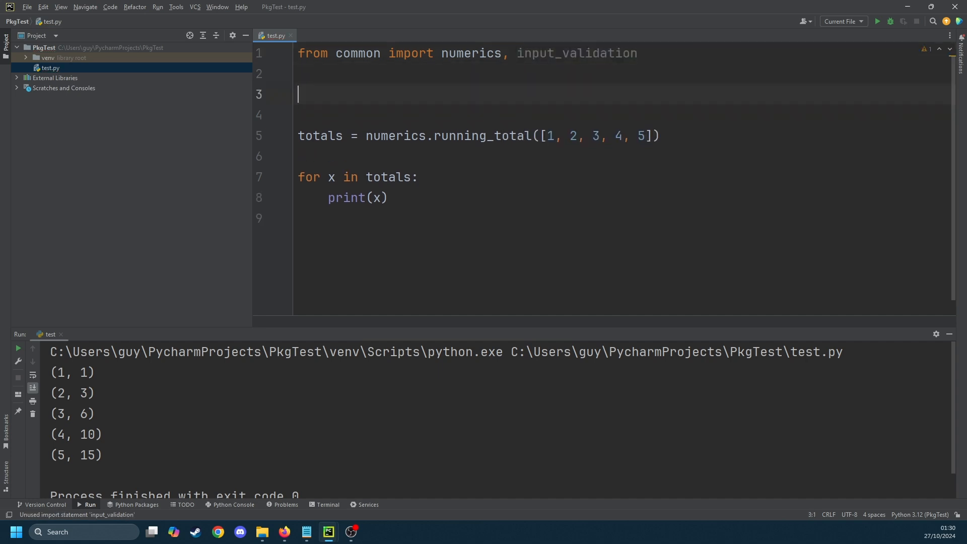
{"action": "type", "text": "input_validation"}
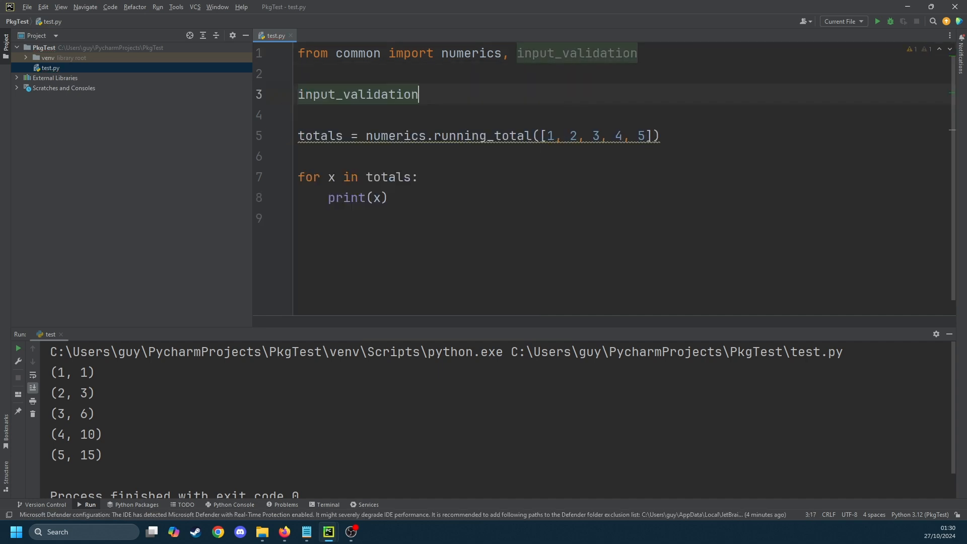